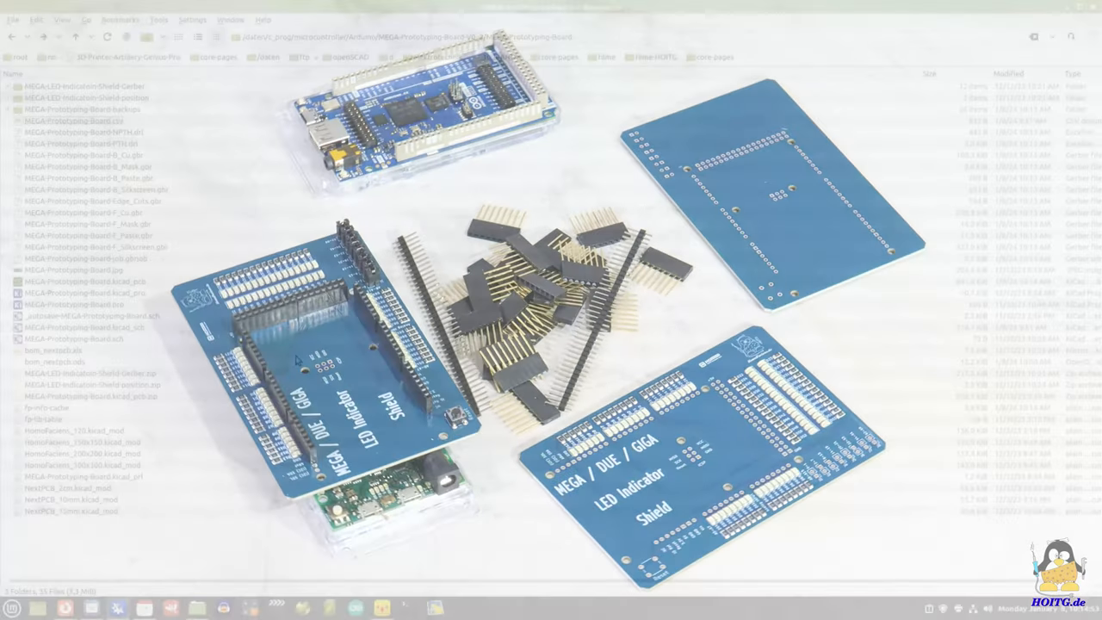
Open MEGA-Prototyping-Board.pro from the Konqueror folder into KiCad.
left_click(73, 303)
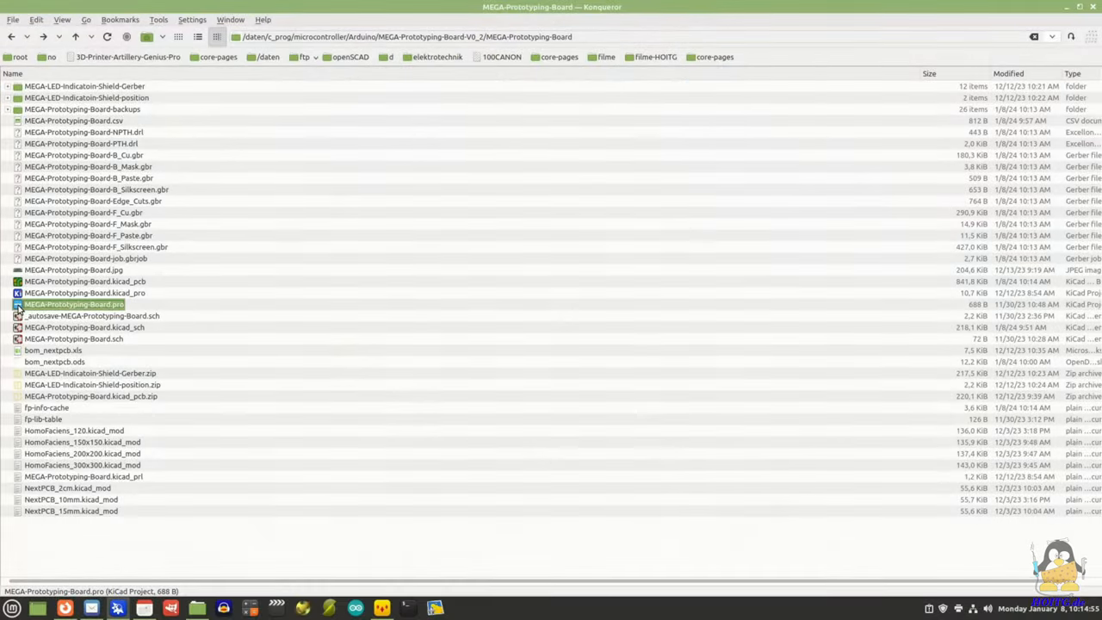
double_click(73, 303)
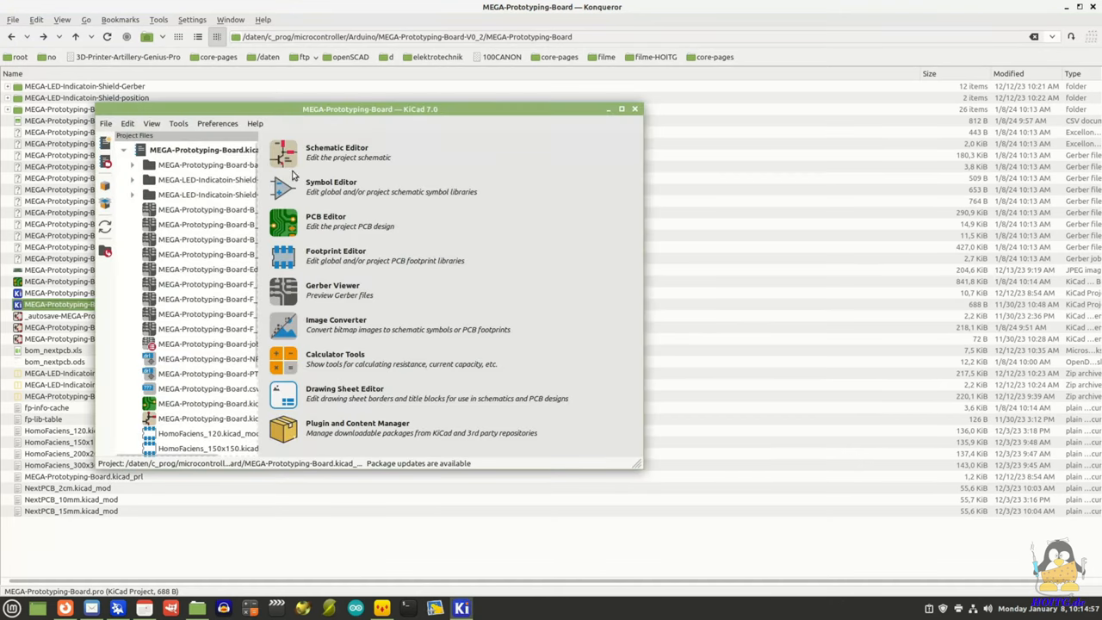
Open the schematic editor and read the installed KiCad version from Help > About.
left_click(337, 151)
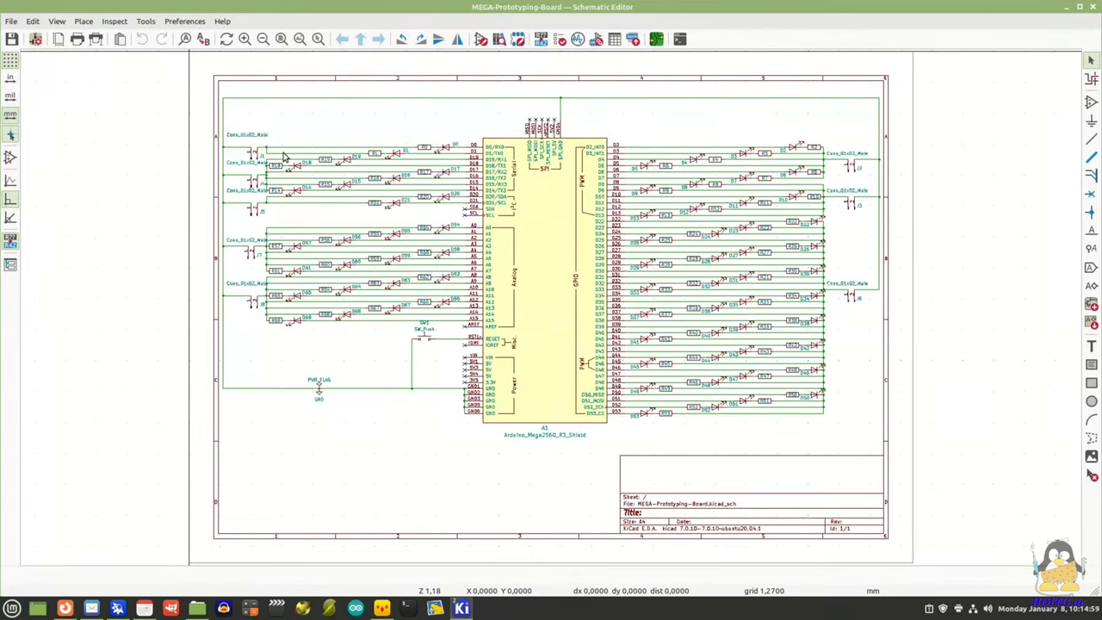
left_click(222, 21)
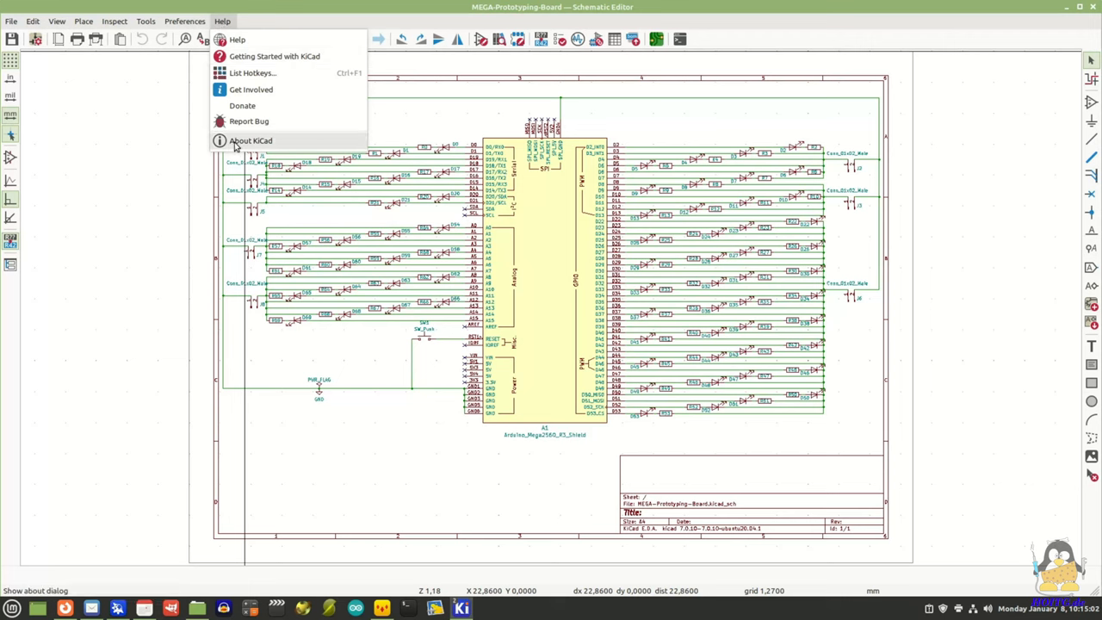
left_click(251, 141)
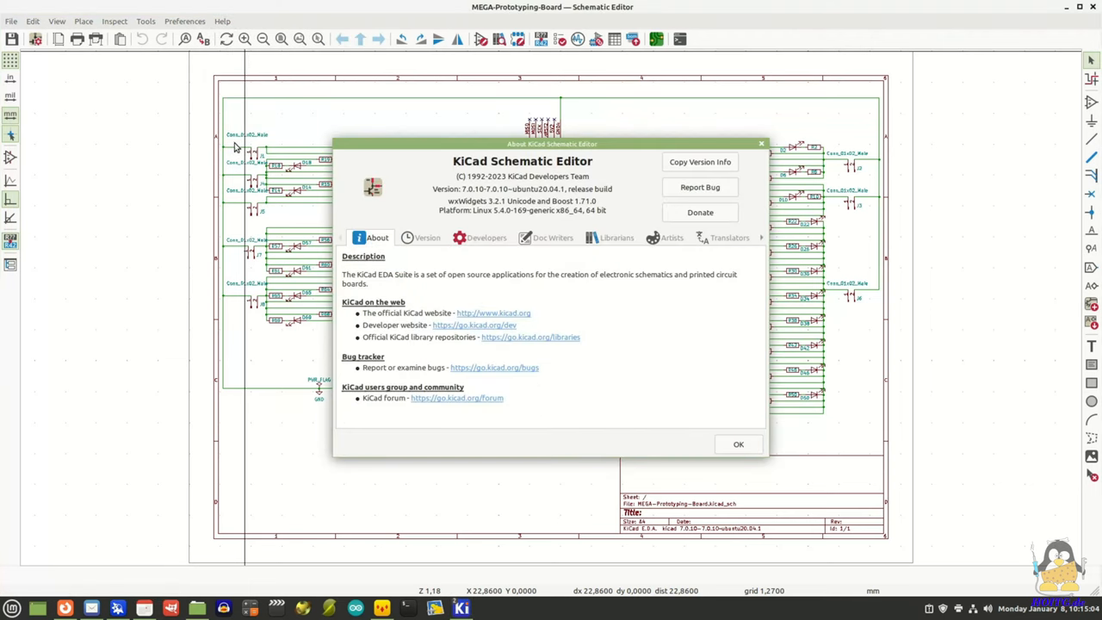
left_click(65, 608)
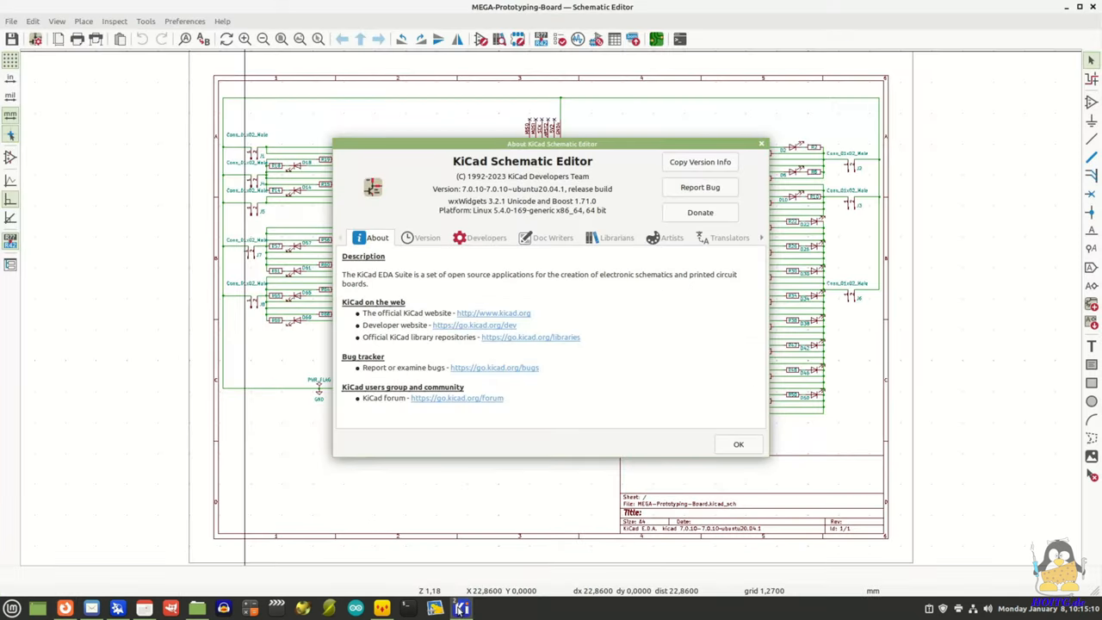
left_click(737, 444)
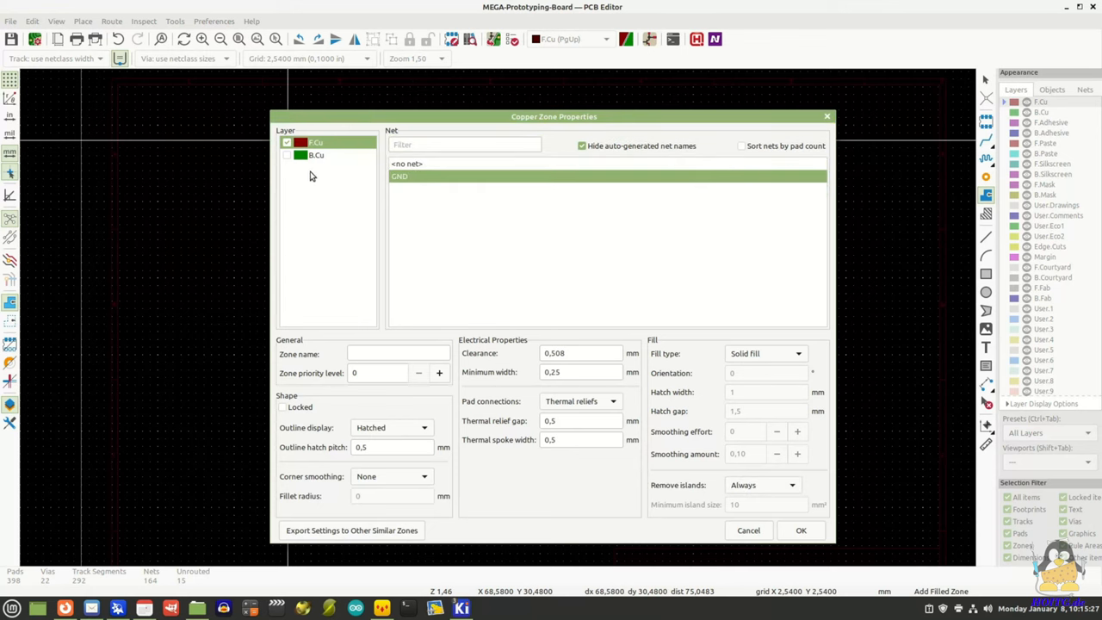
Draw a GND zone on F.Cu and B.Cu around the whole board and fill all zones.
left_click(317, 155)
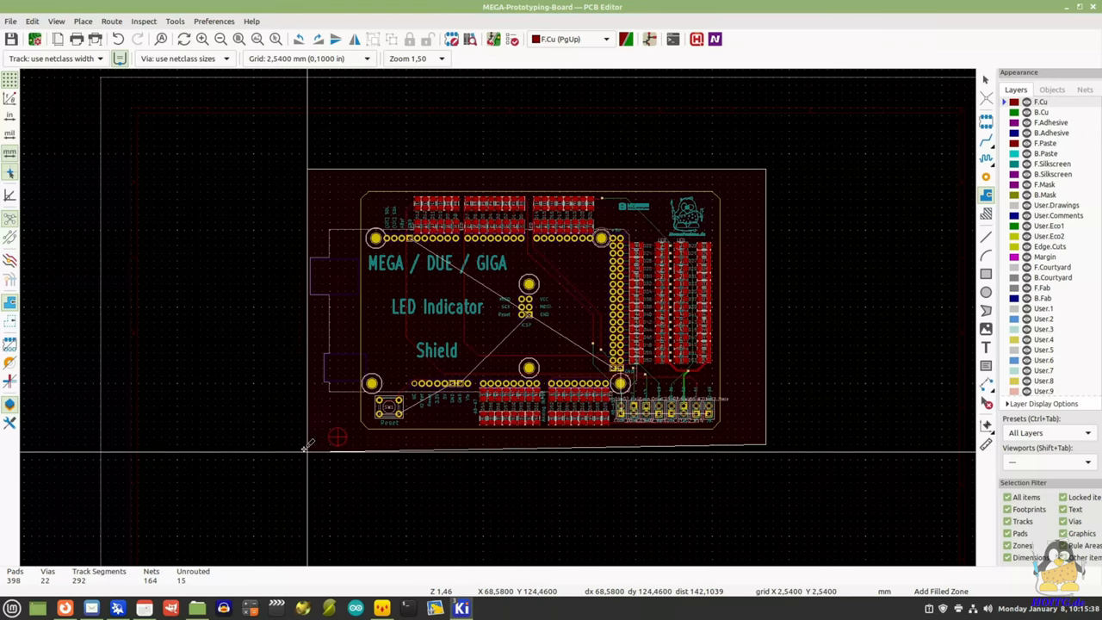
mouse_move(303, 438)
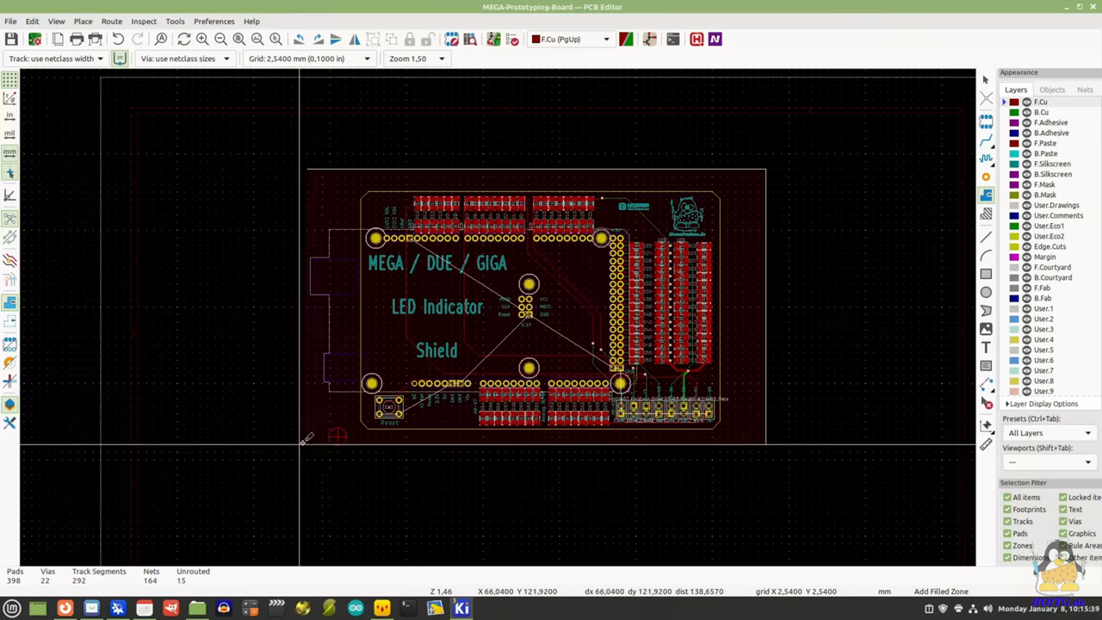
left_click(306, 439)
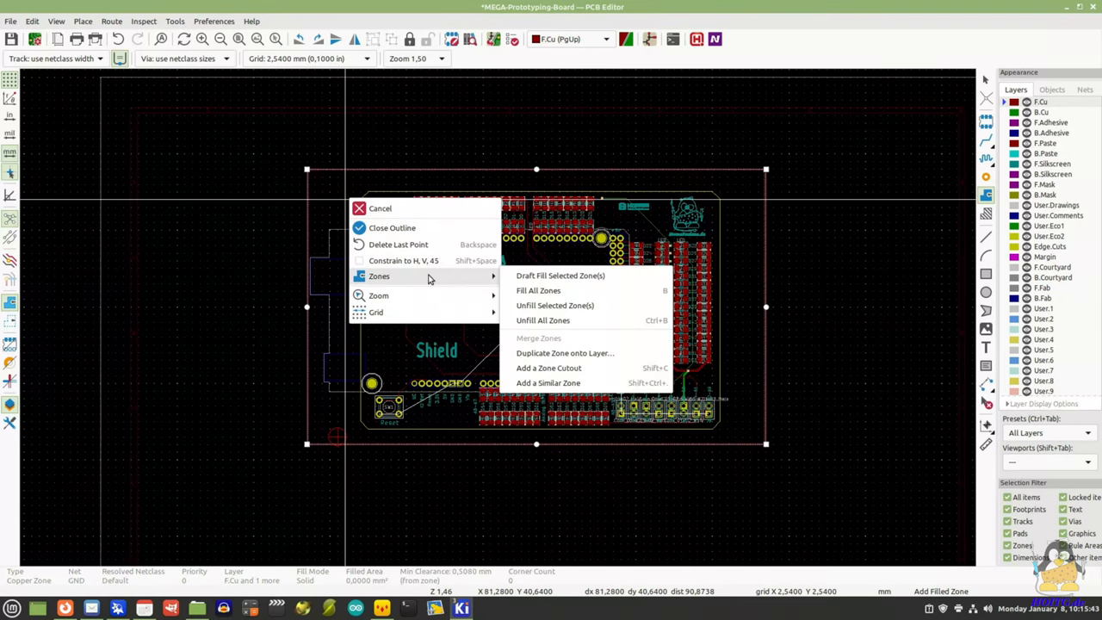
left_click(537, 289)
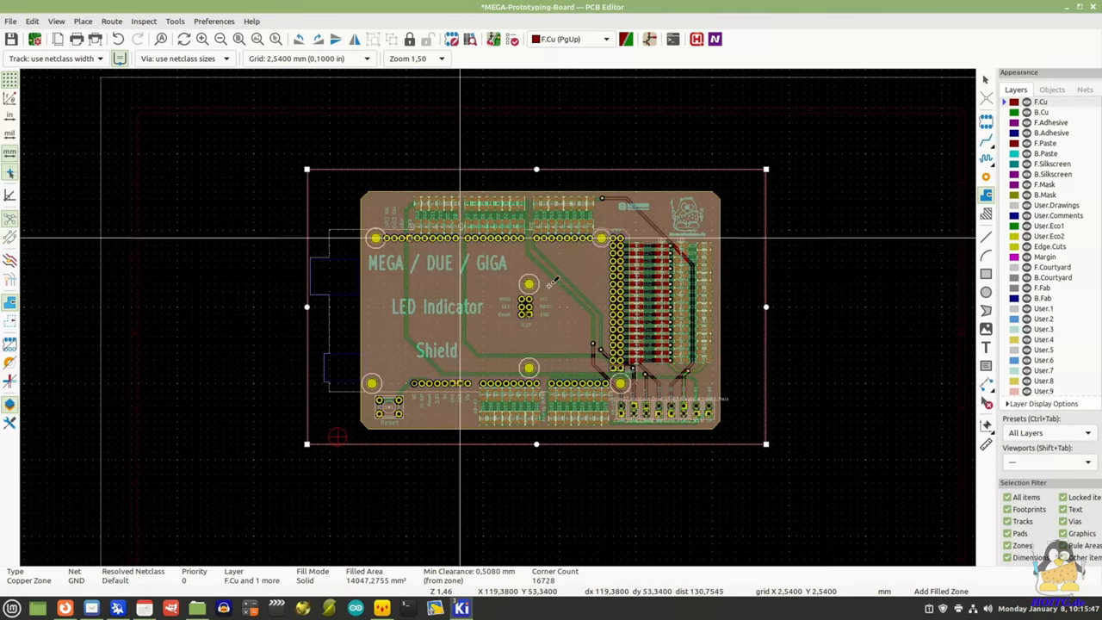
left_click(55, 21)
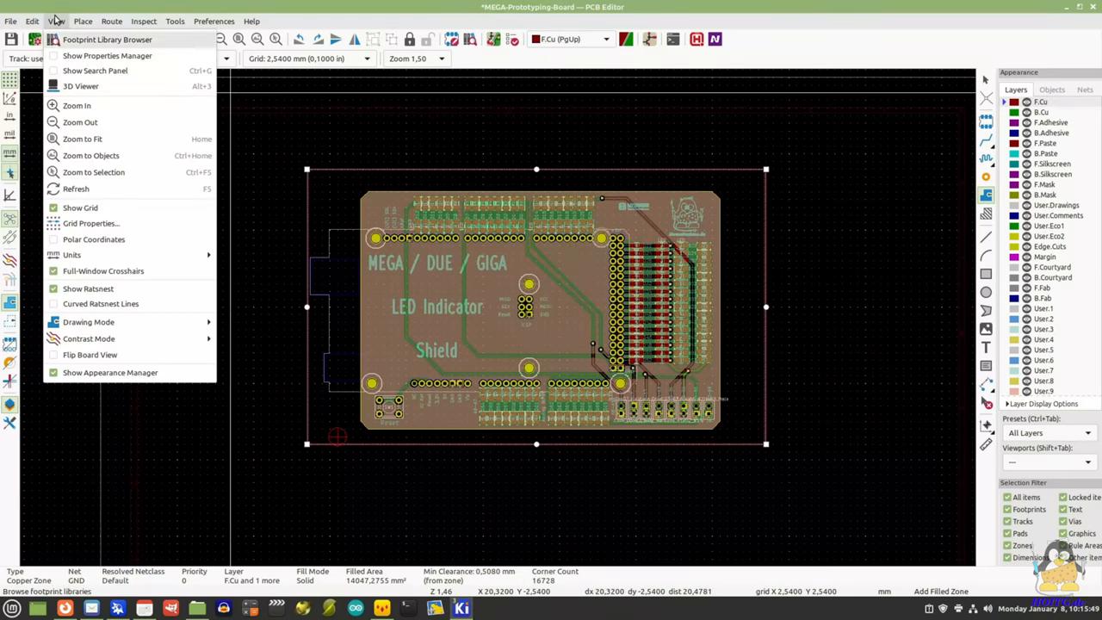
left_click(79, 86)
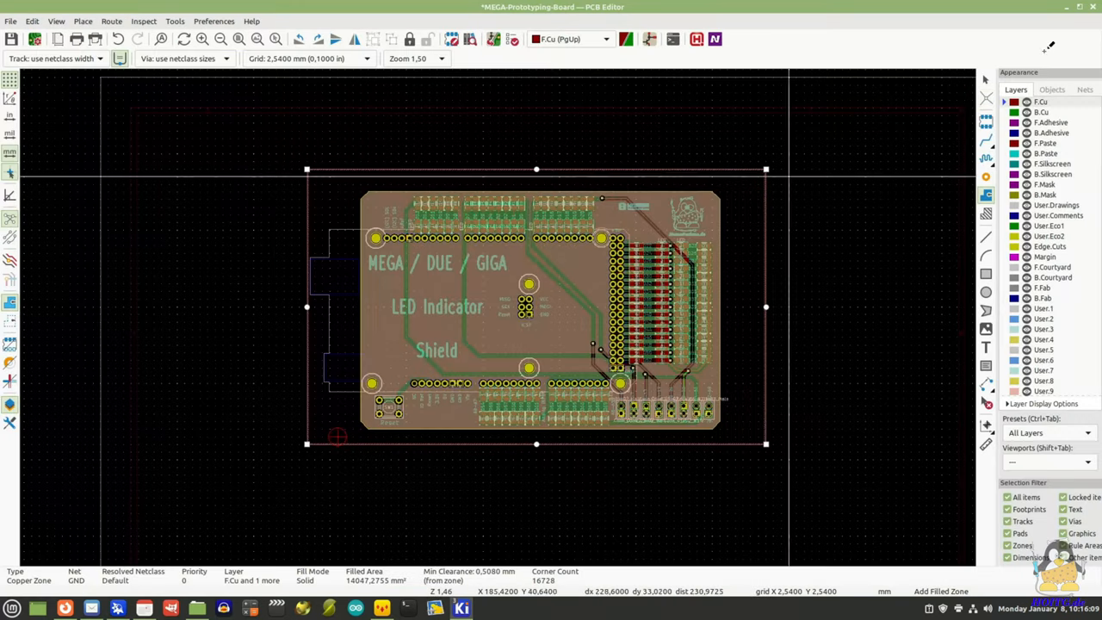
left_click(10, 21)
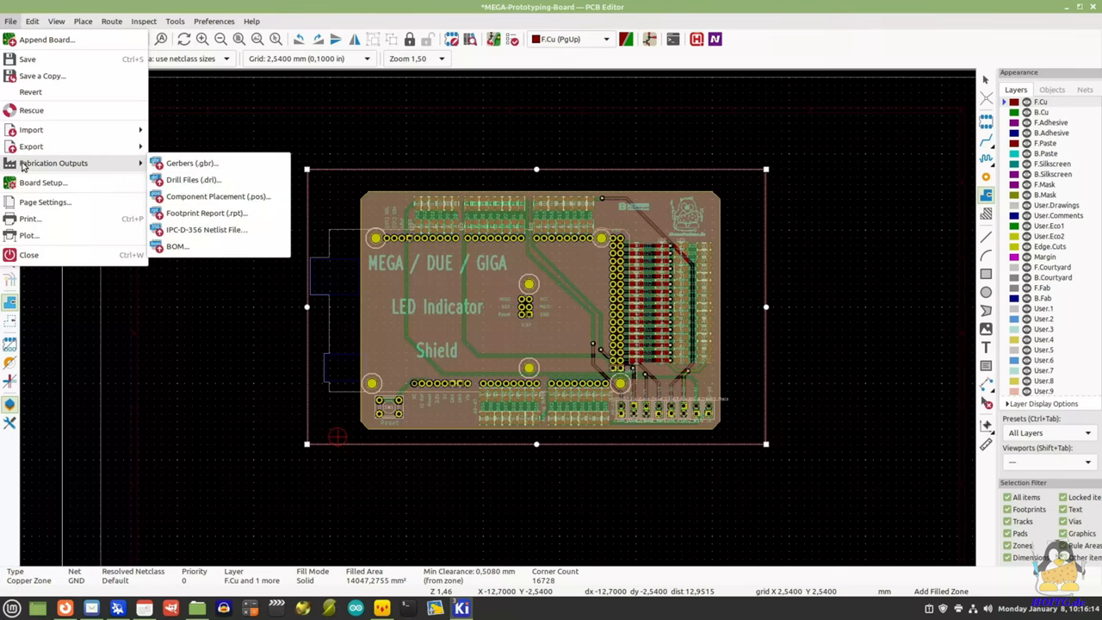
mouse_move(191, 161)
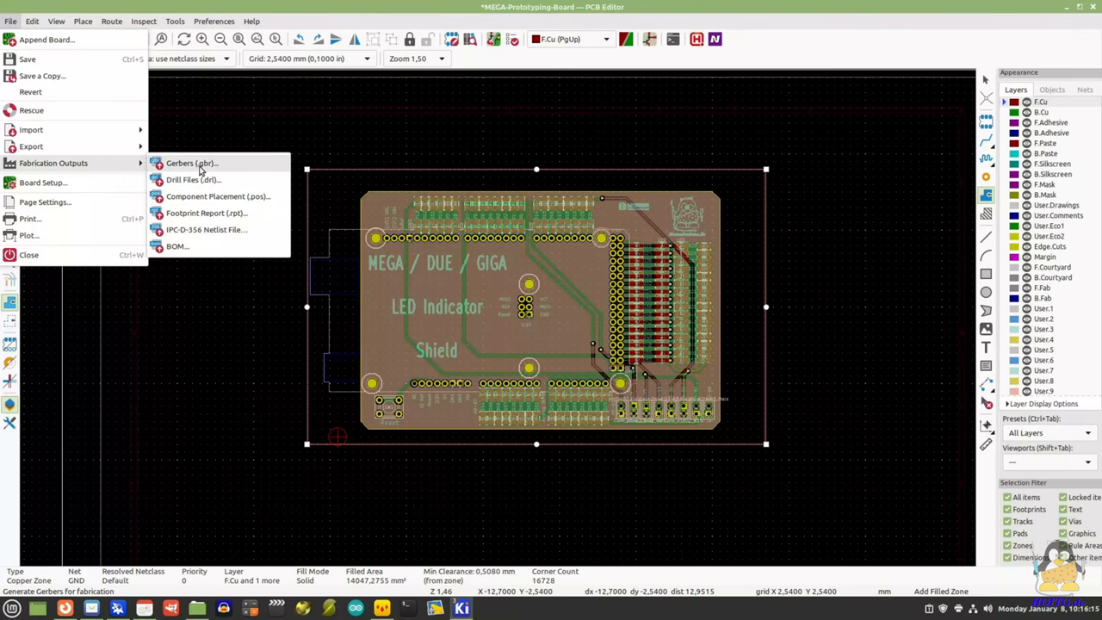
From the Gerber plot dialog, run the design rule check and confirm zero errors and warnings.
left_click(191, 161)
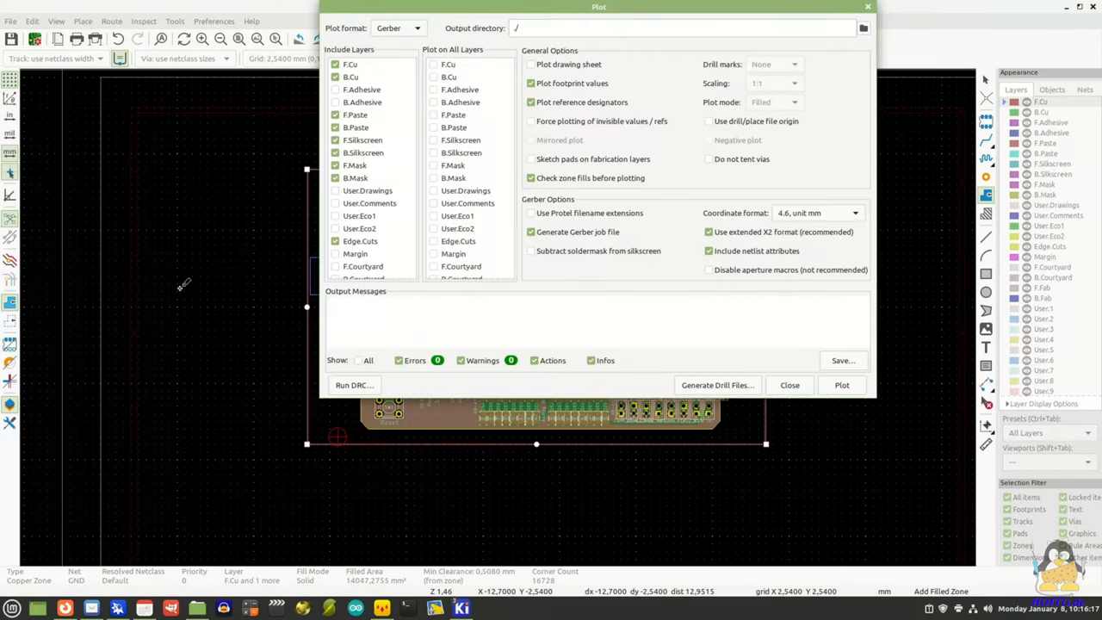
left_click(354, 386)
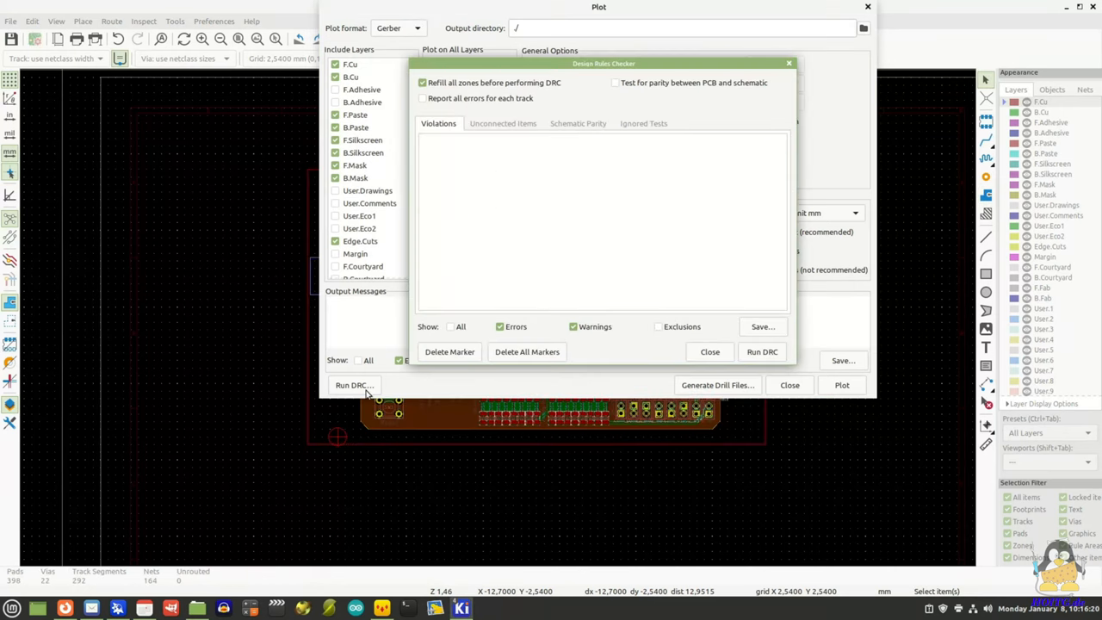
left_click(761, 352)
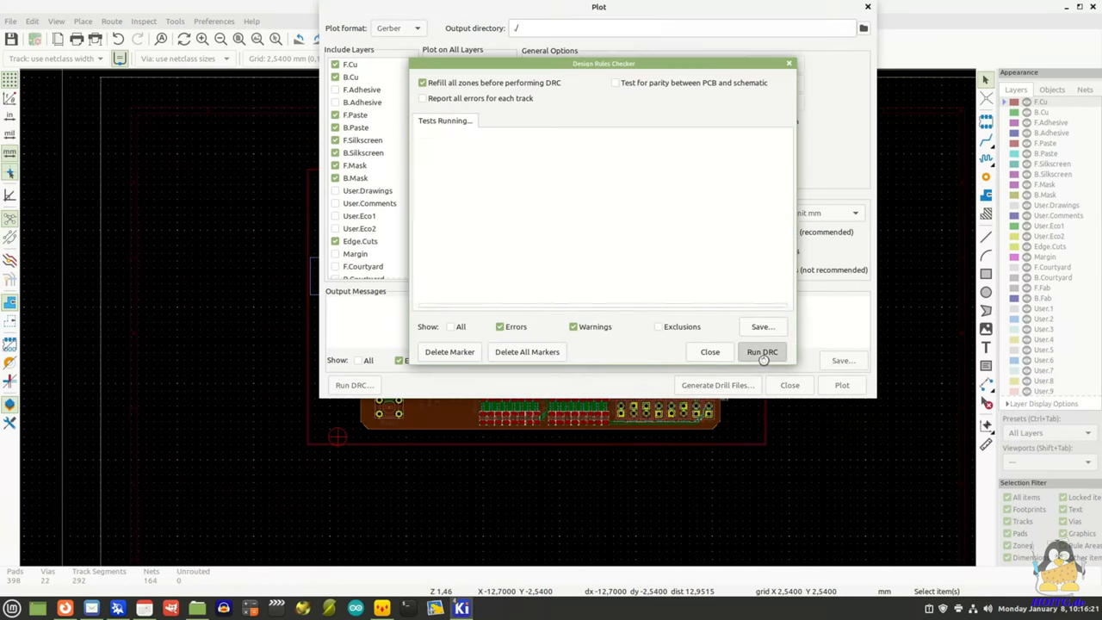
left_click(761, 351)
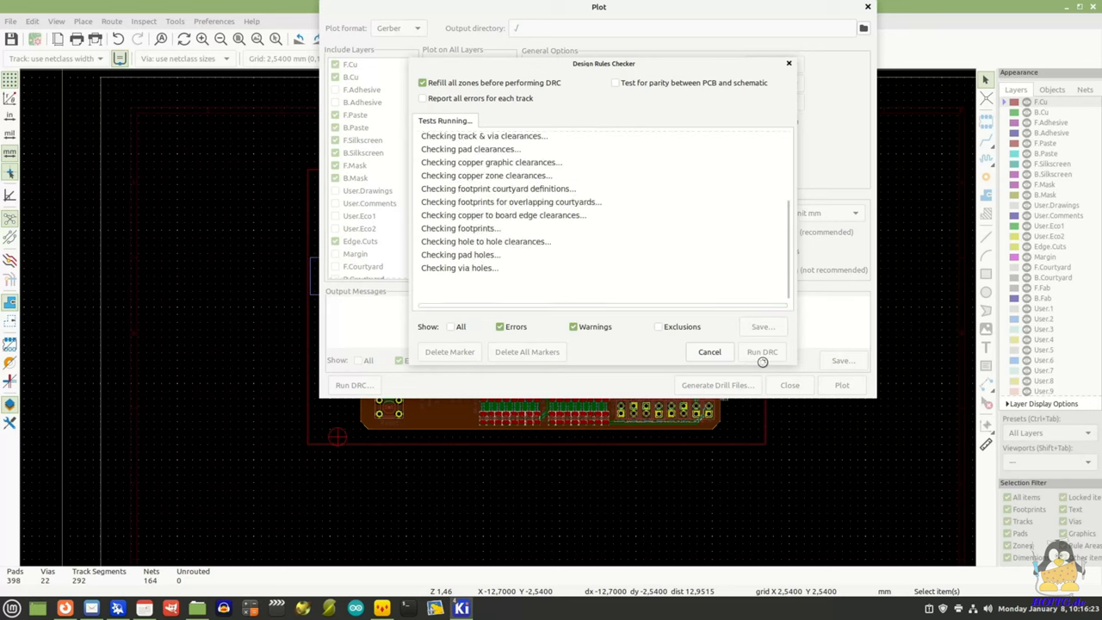
left_click(761, 352)
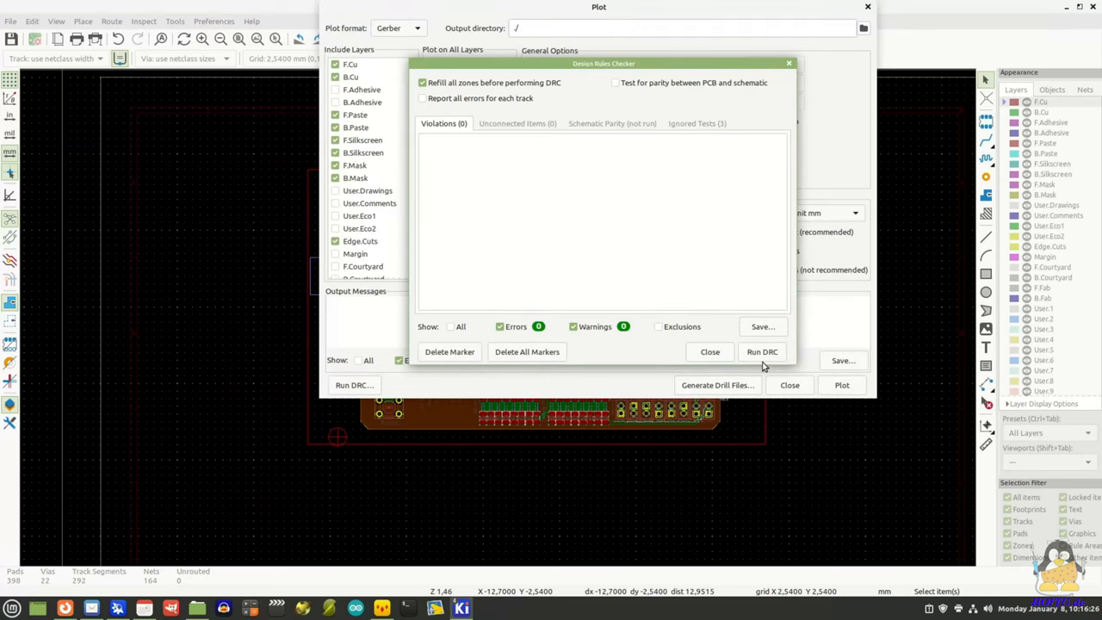
left_click(709, 351)
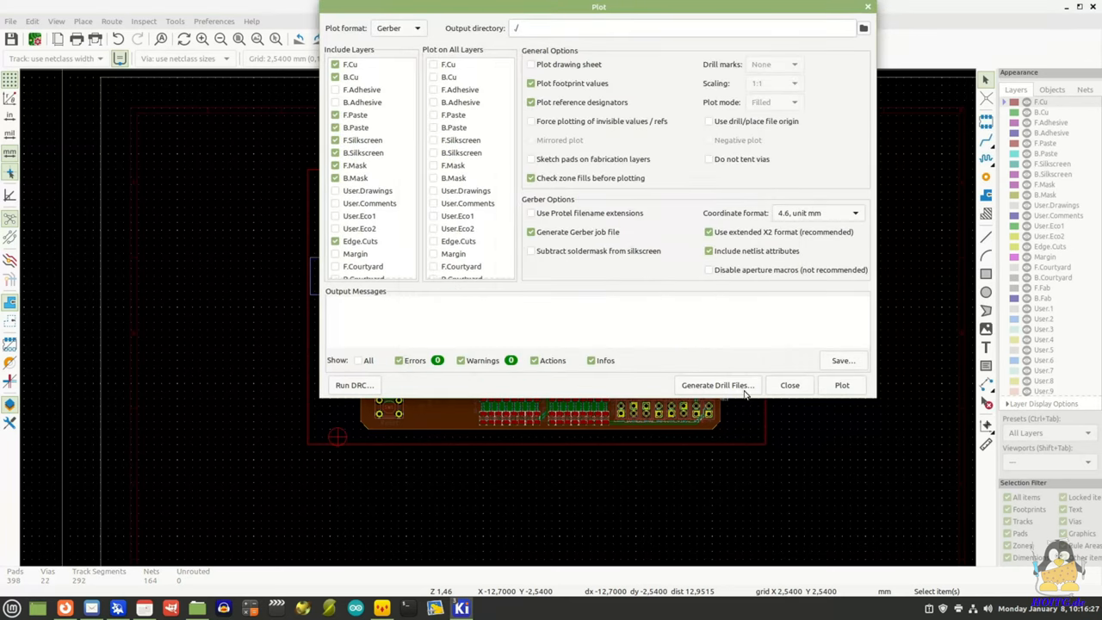
Plot the board's Gerber files and job file.
left_click(840, 386)
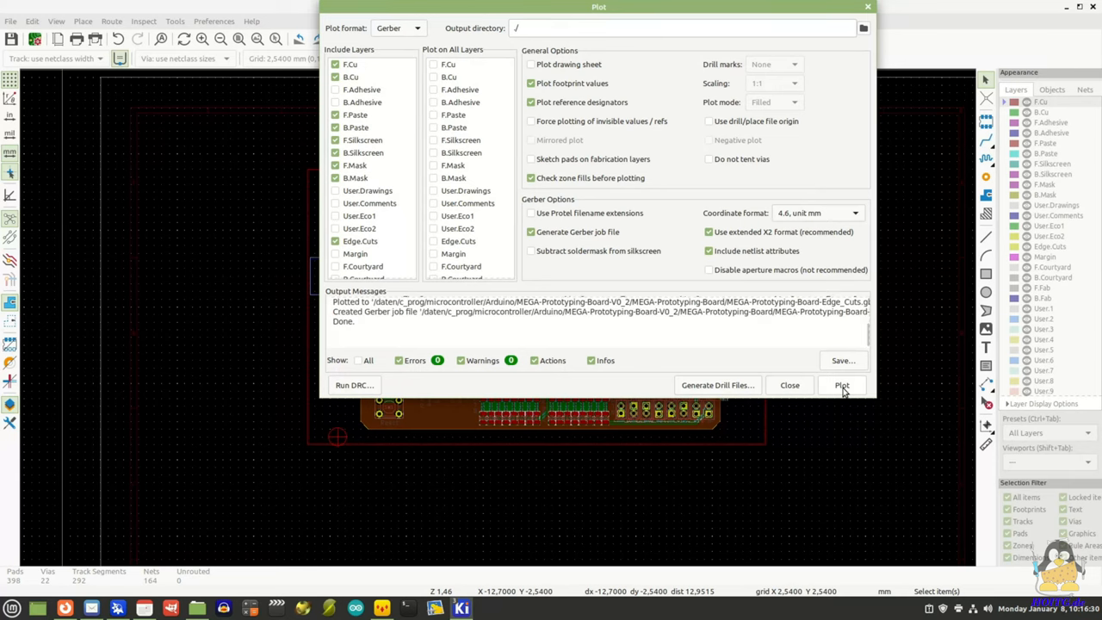
Close the Generate Drill Files and Plot dialogs, returning to the PCB editor's File menu.
left_click(716, 386)
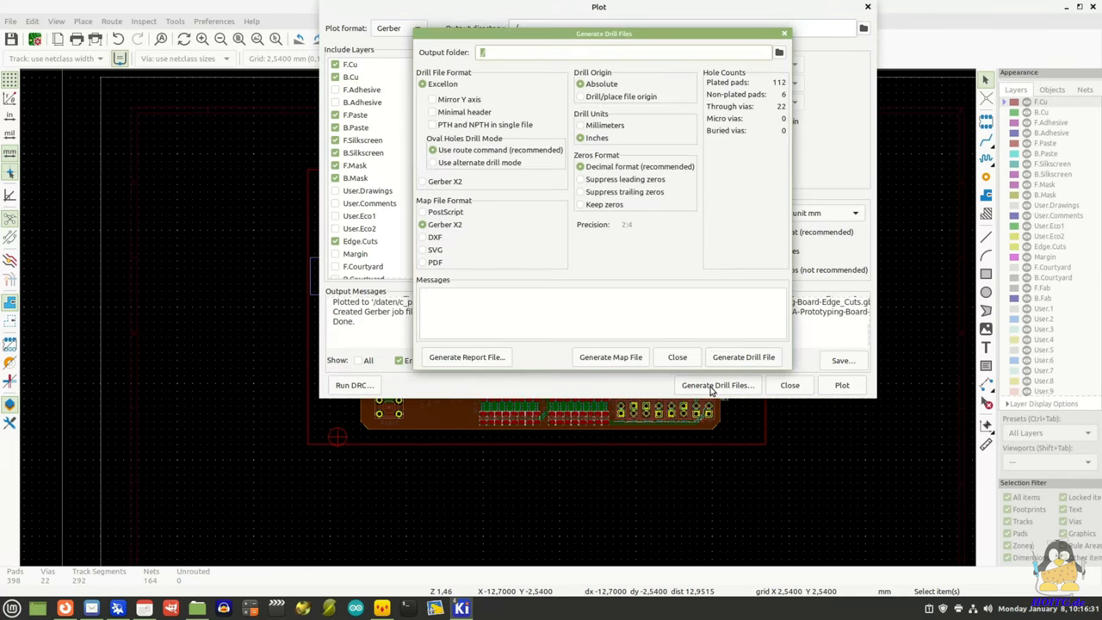
left_click(743, 357)
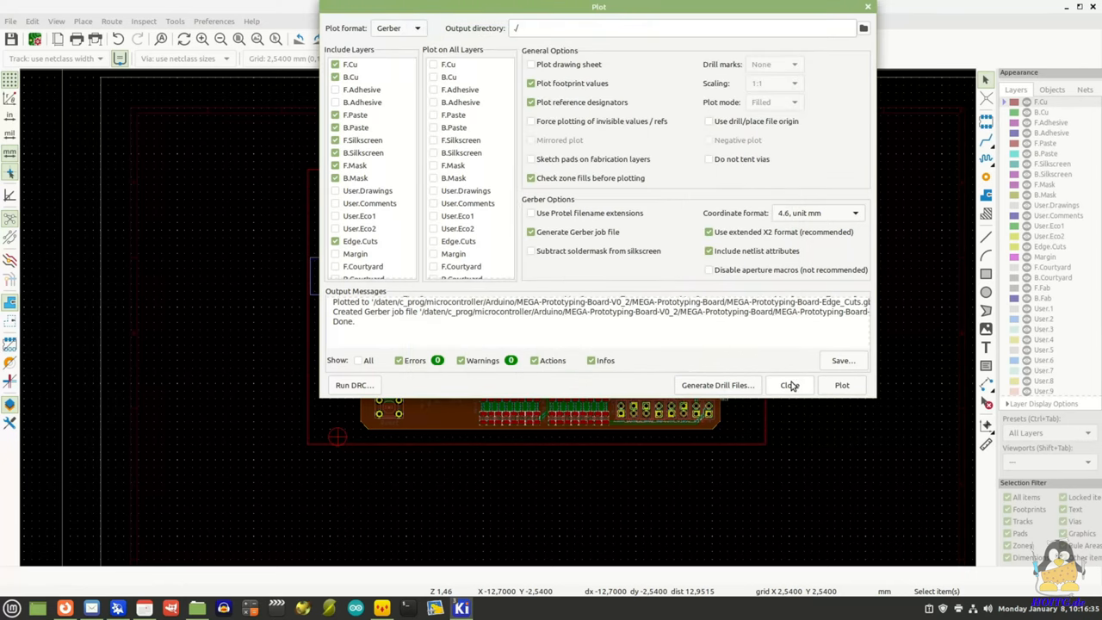
left_click(789, 386)
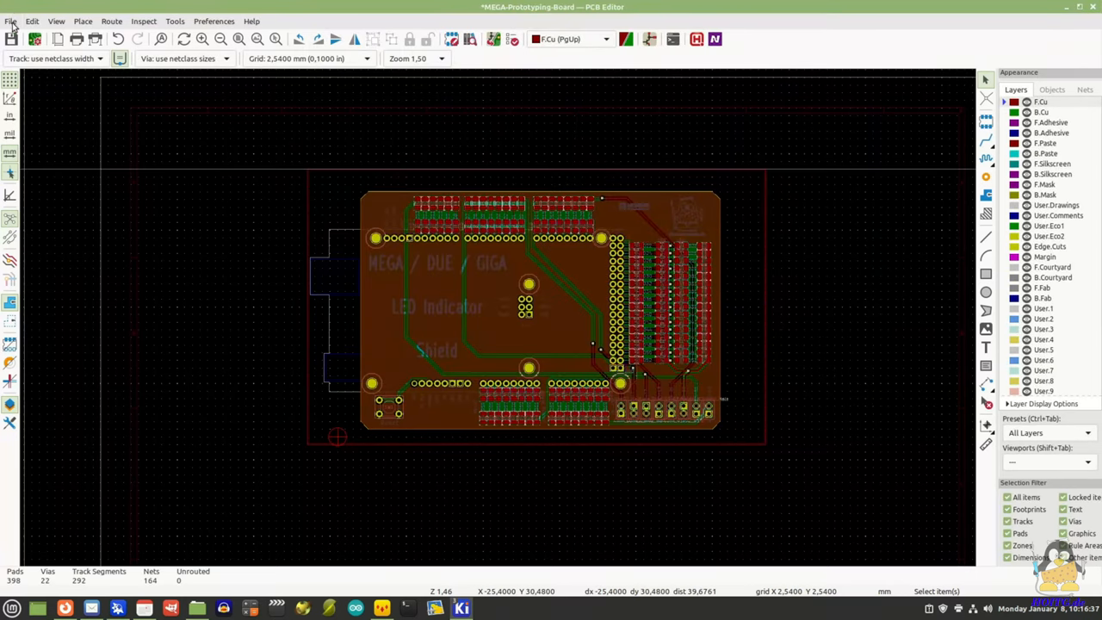
left_click(10, 21)
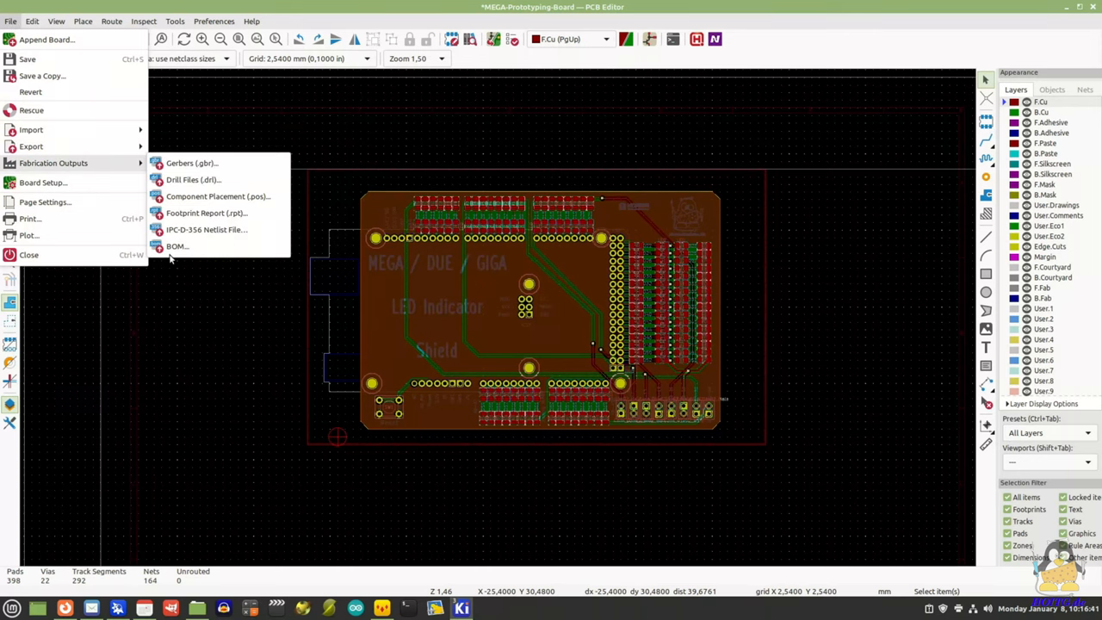
Export the BOM as MEGA-Prototyping-Board.csv, replacing the existing file.
left_click(175, 246)
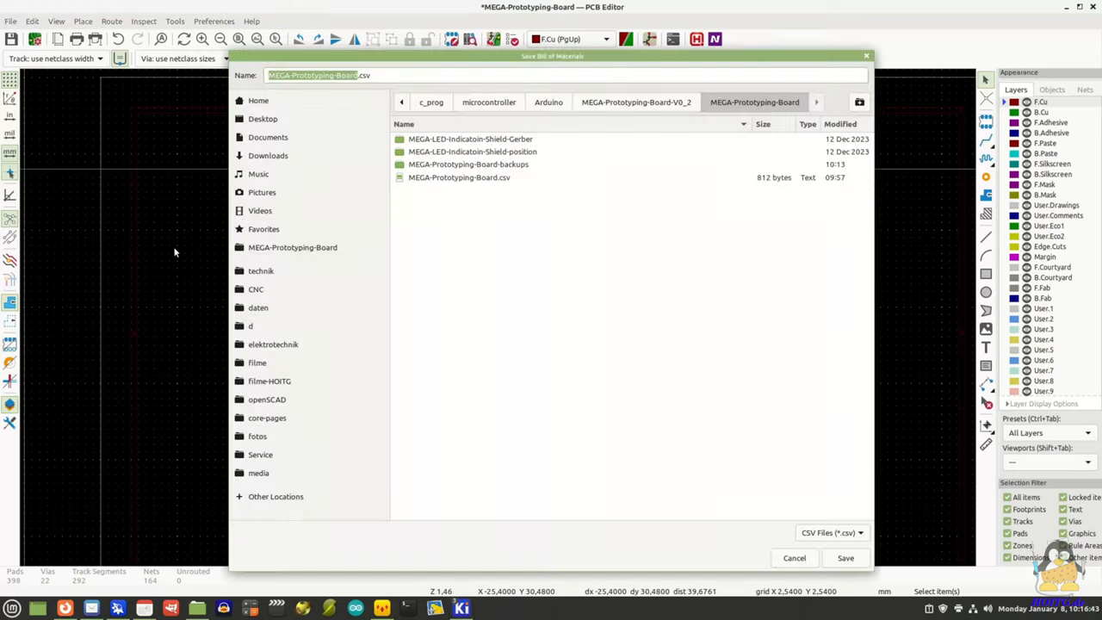
mouse_move(589, 392)
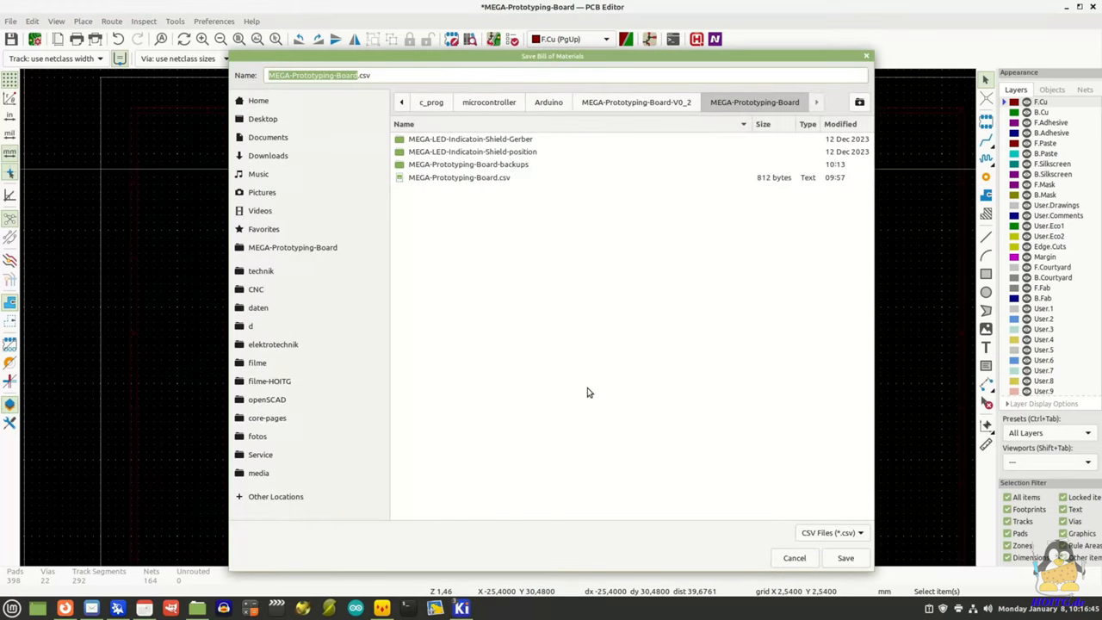
left_click(843, 558)
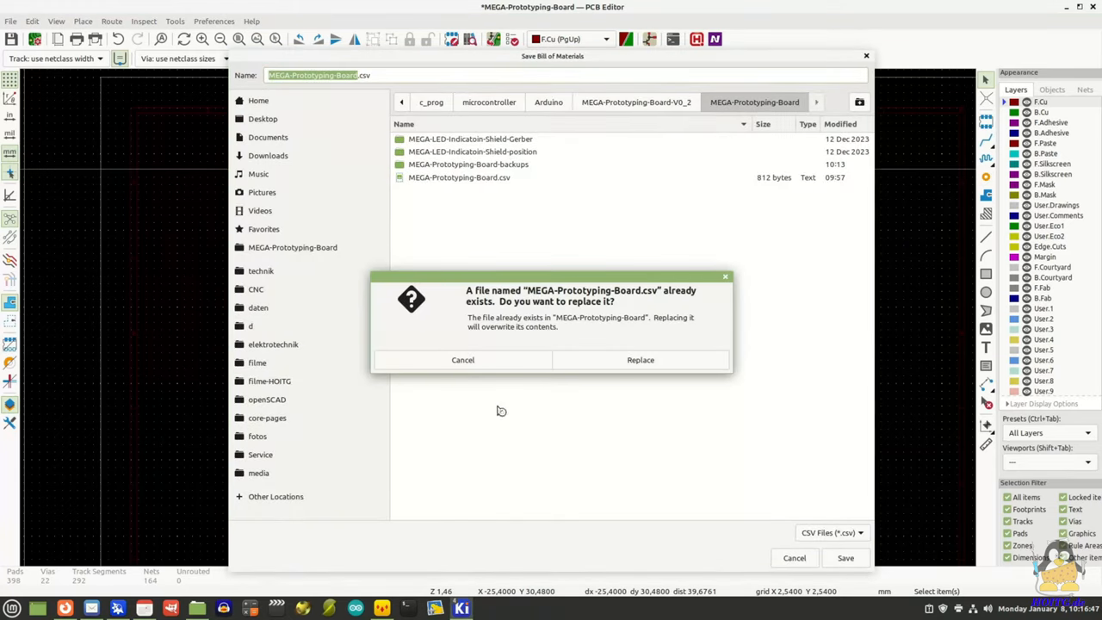
left_click(640, 359)
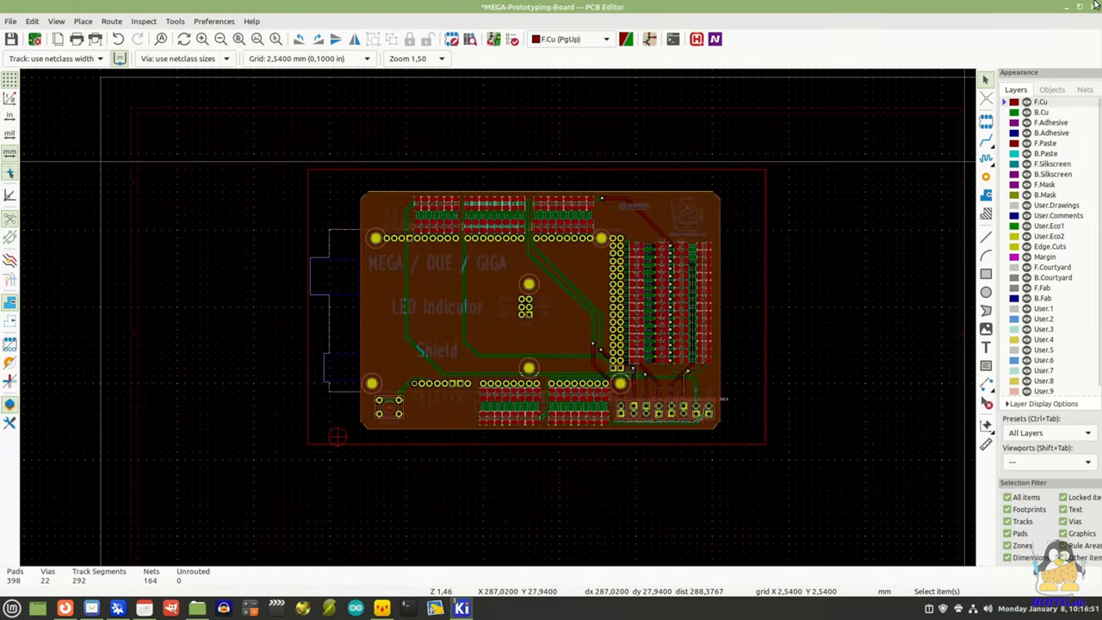
Close the PCB editor and answer the unsaved-changes prompt.
left_click(1087, 7)
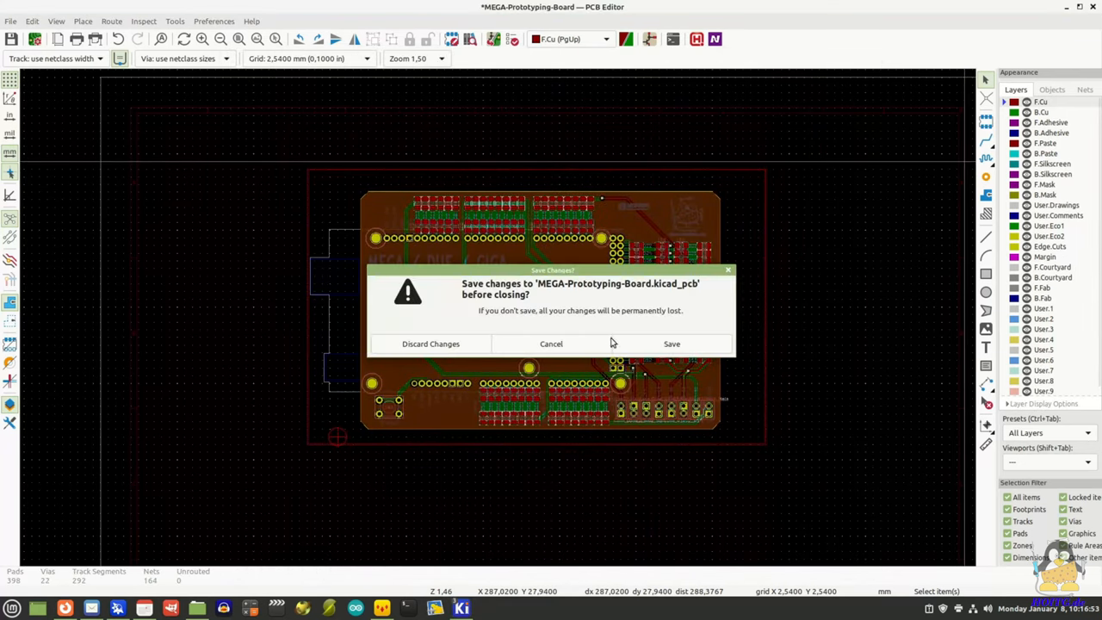
left_click(430, 345)
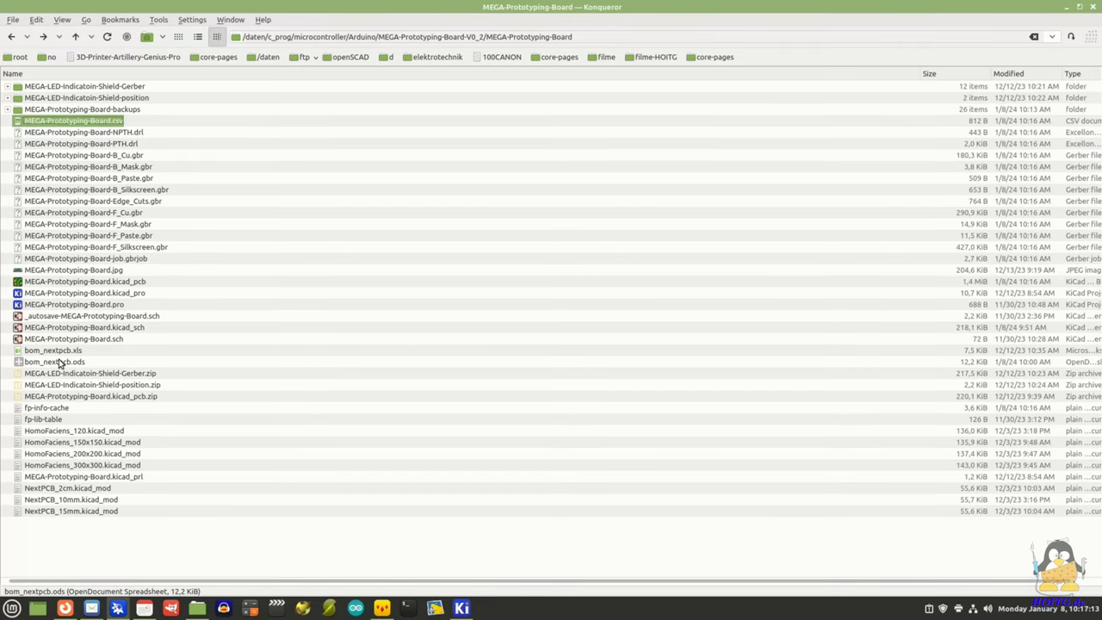
View bom_nextpcb.ods from the project folder, then switch to Firefox.
double_click(55, 361)
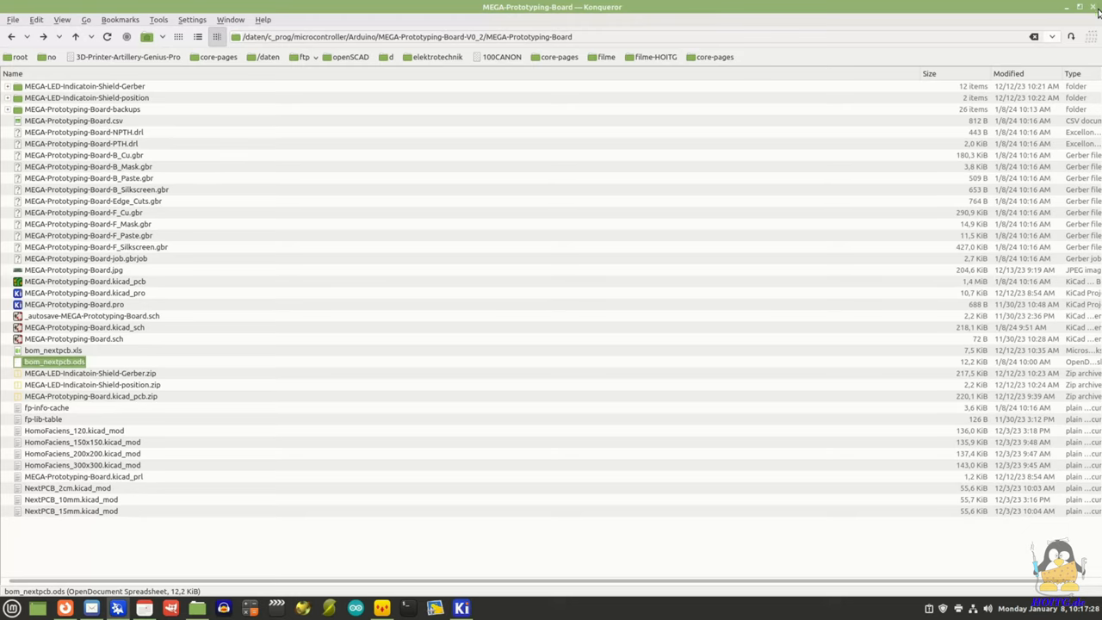
mouse_move(382, 282)
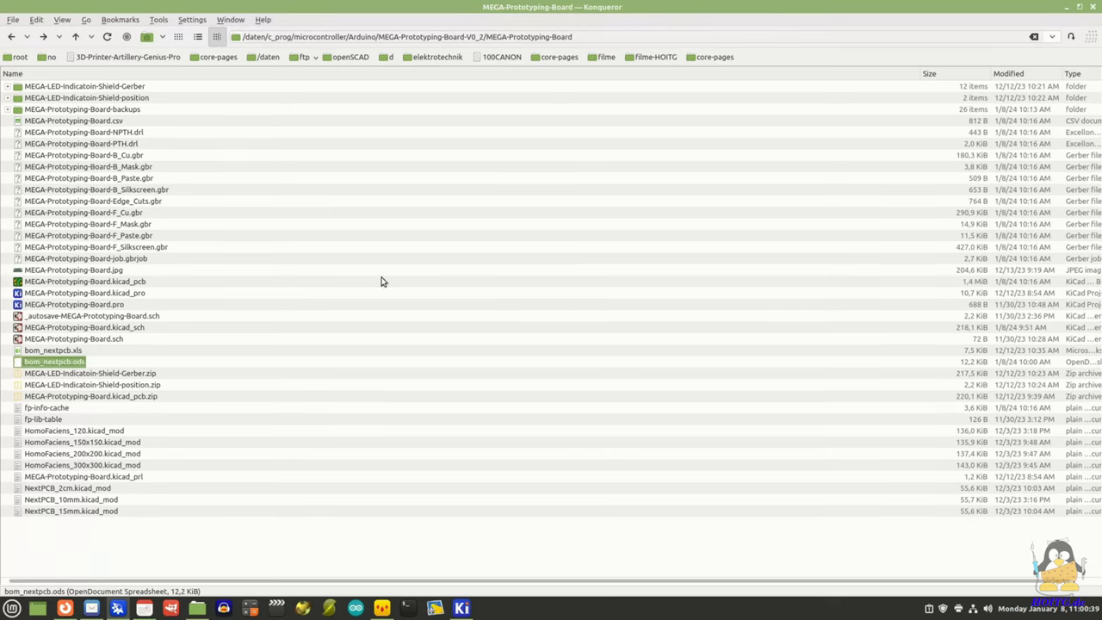
left_click(65, 608)
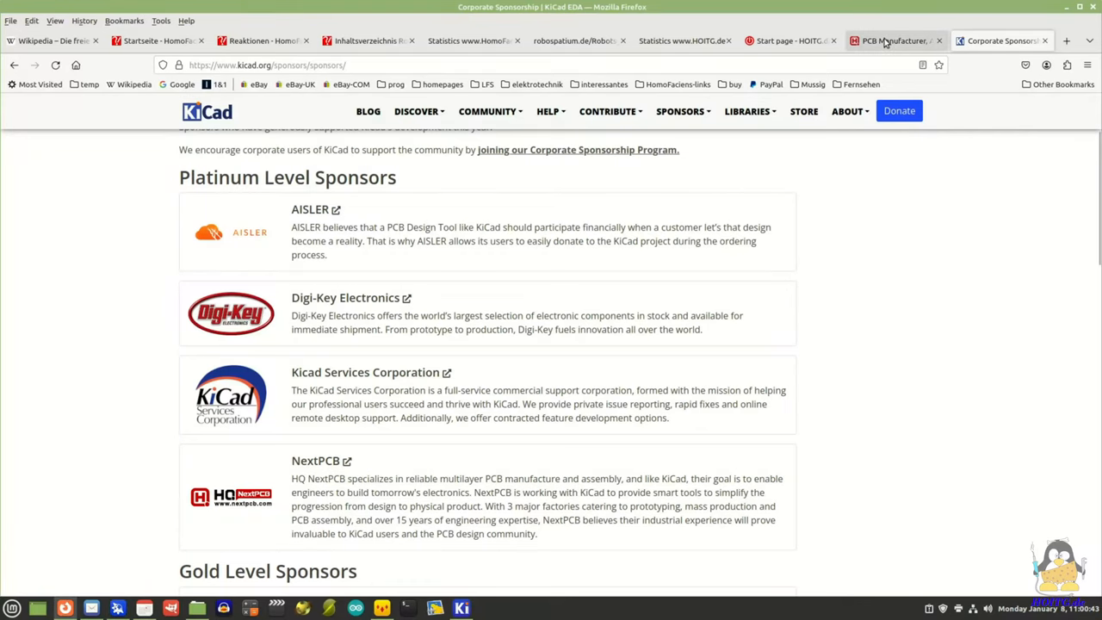
Upload the LED indicator shield Gerber zip to NextPCB's online Gerber viewer.
left_click(895, 41)
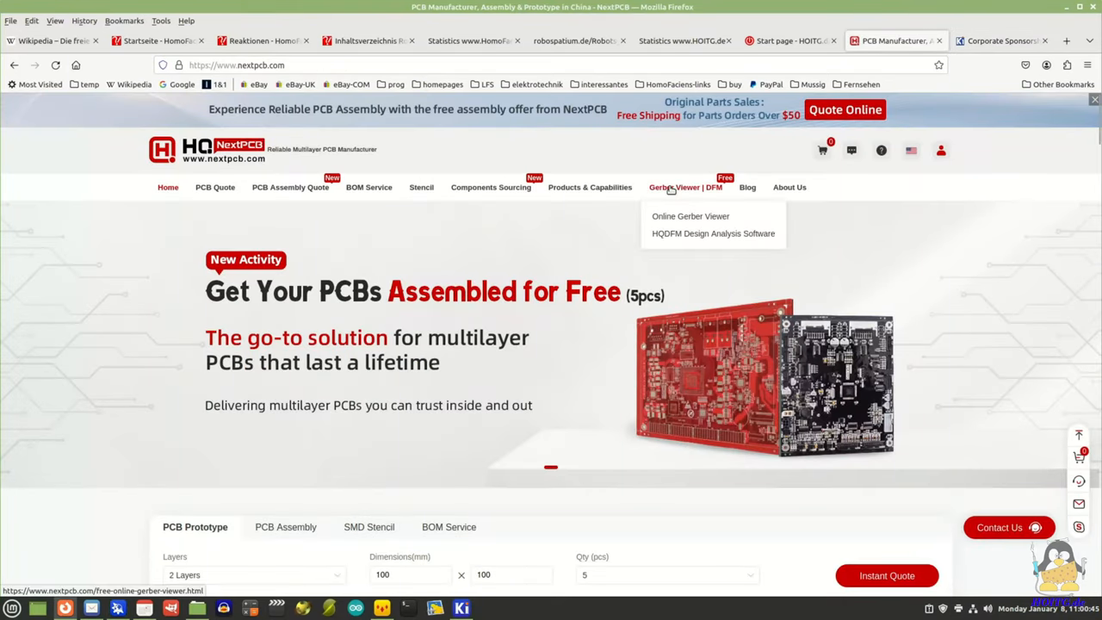
mouse_move(690, 217)
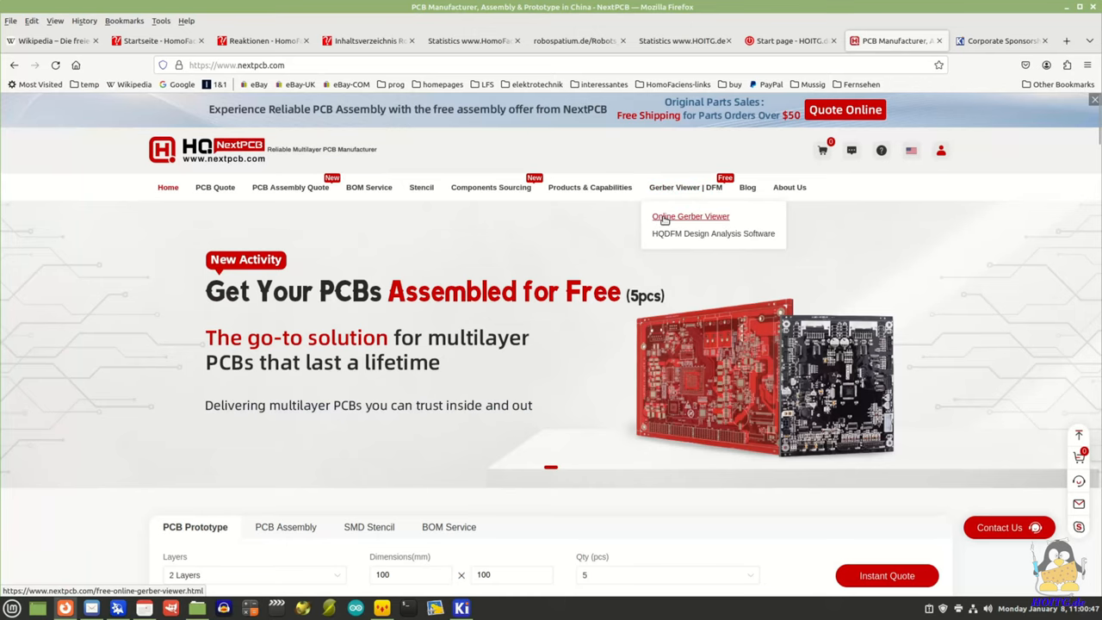
left_click(690, 217)
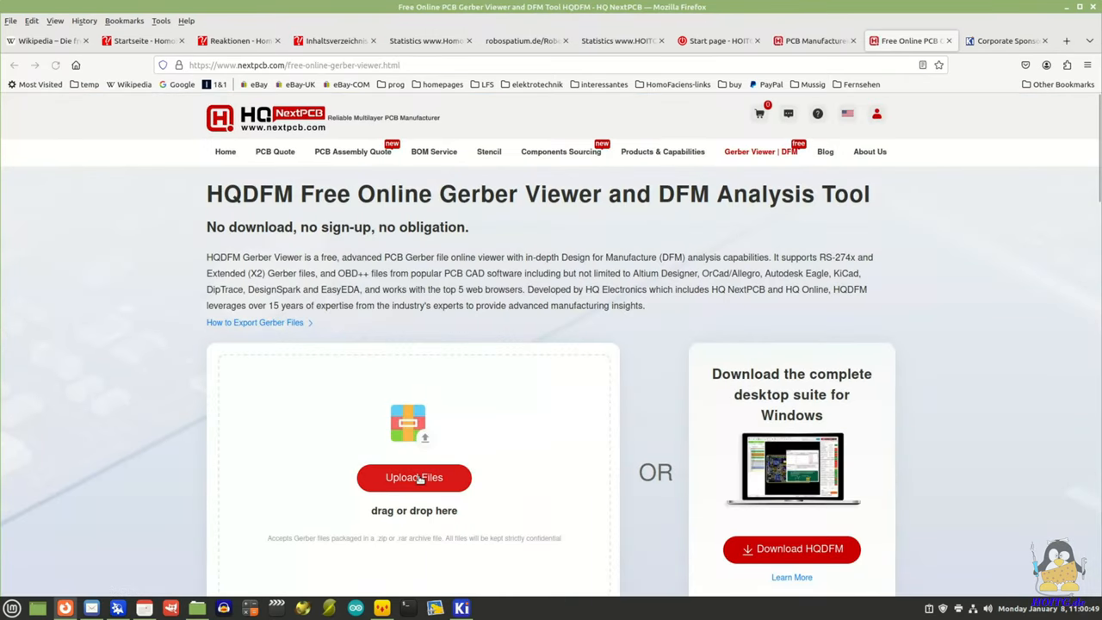
left_click(413, 477)
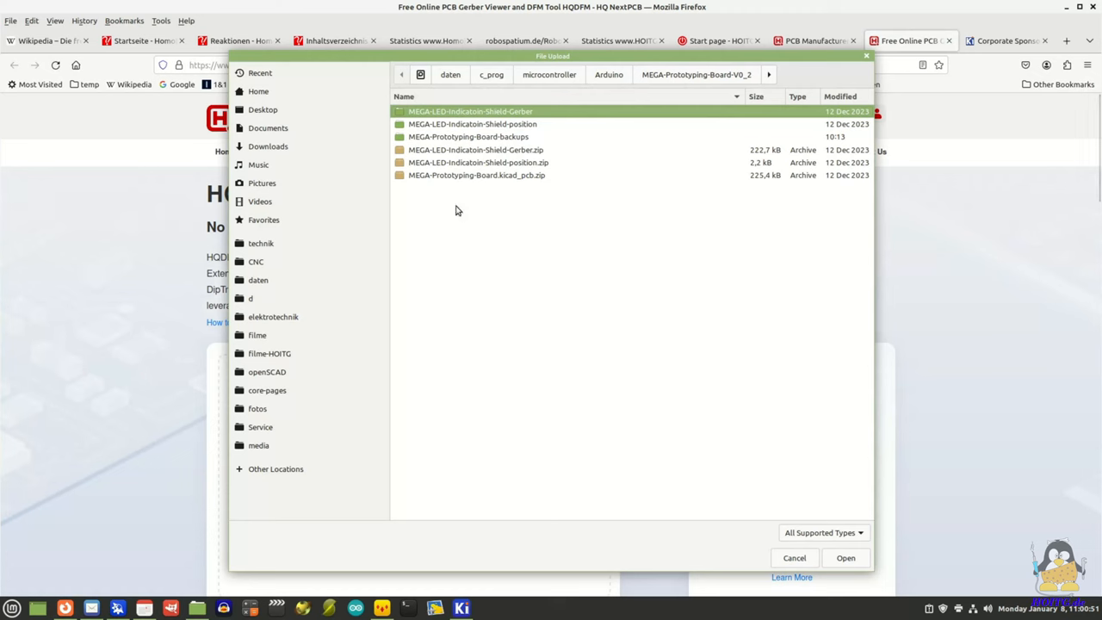
left_click(844, 557)
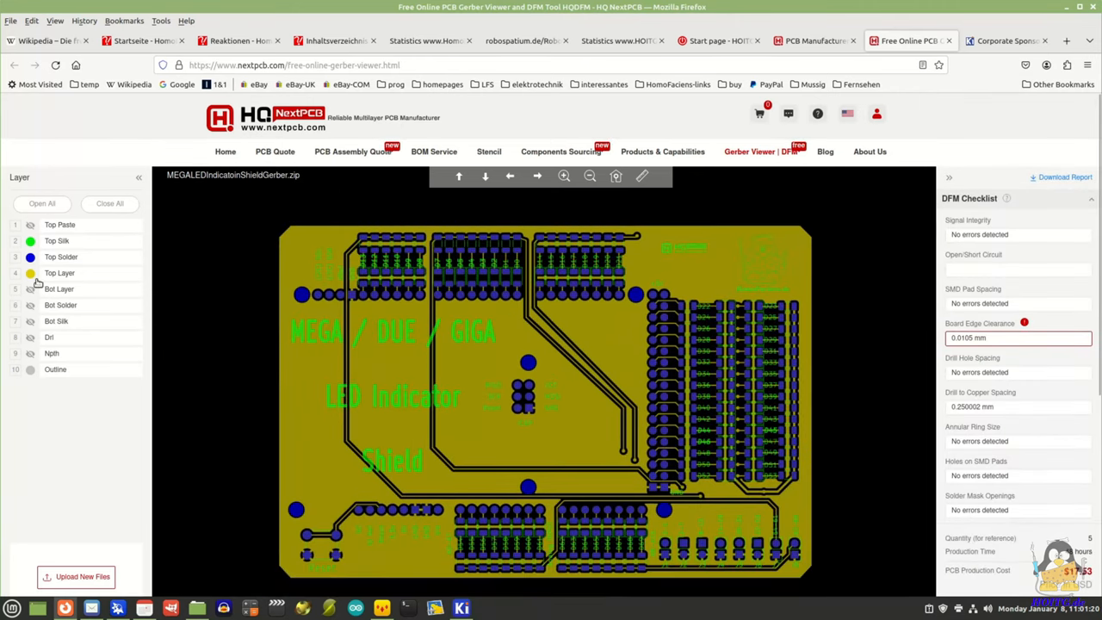
left_click(31, 272)
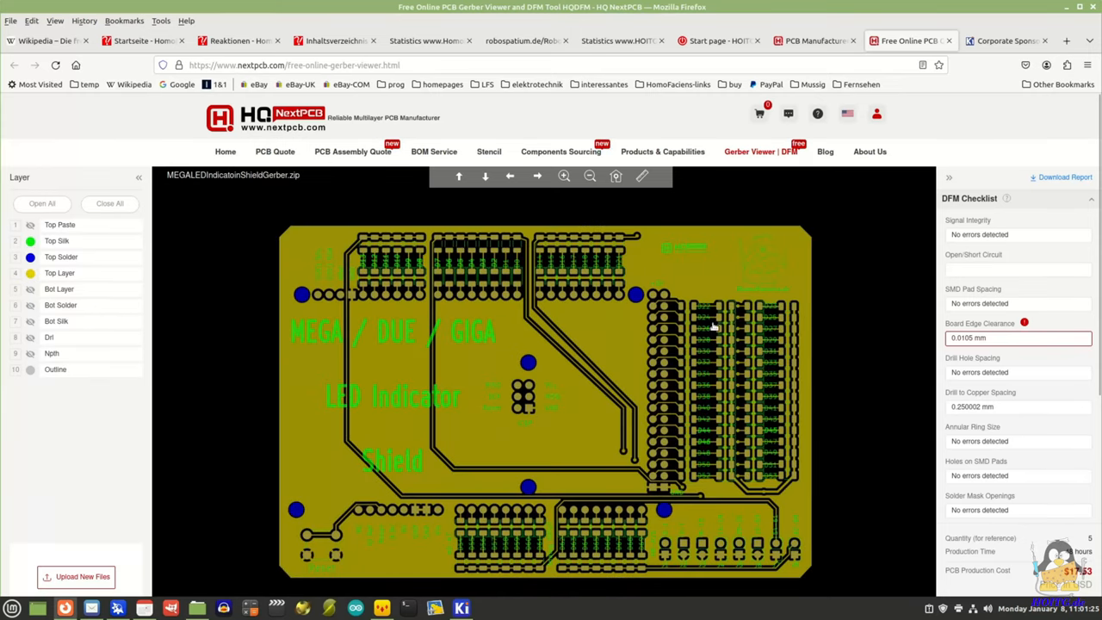
scroll("down", 3)
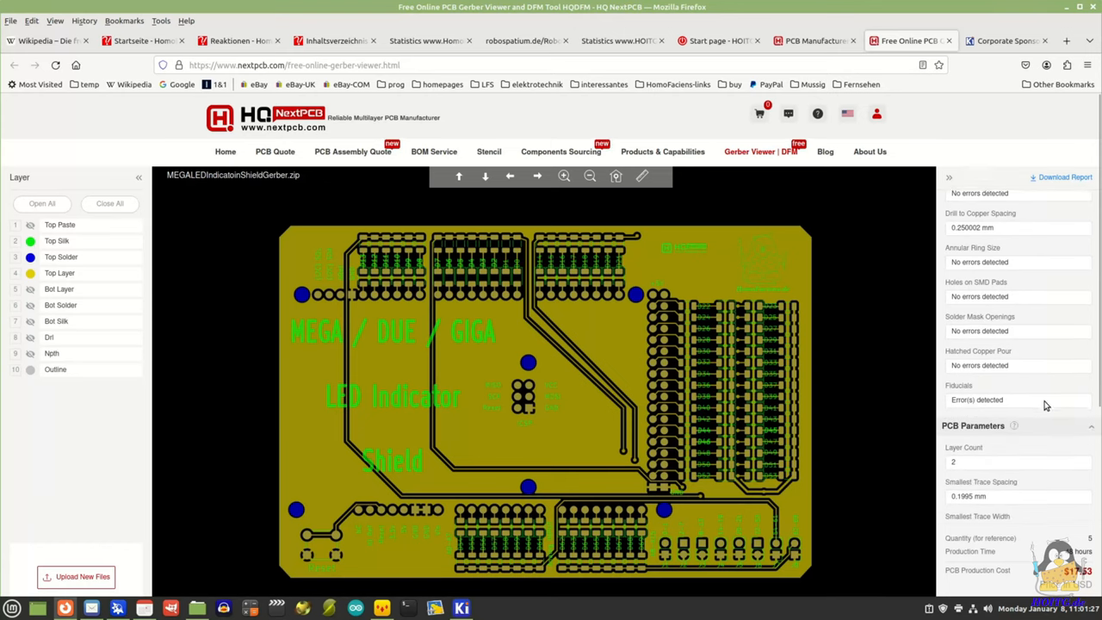
scroll("down", 3)
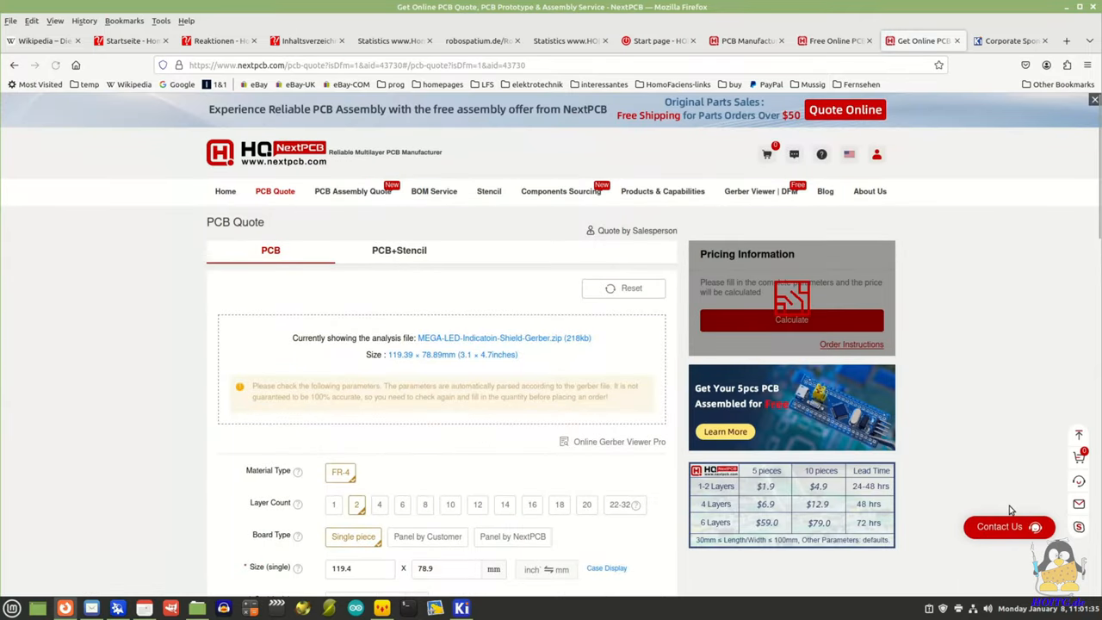
Scroll the PCB quote to see 5 boards at $17.53 with 48-hour build and shipping to Germany.
scroll("down", 3)
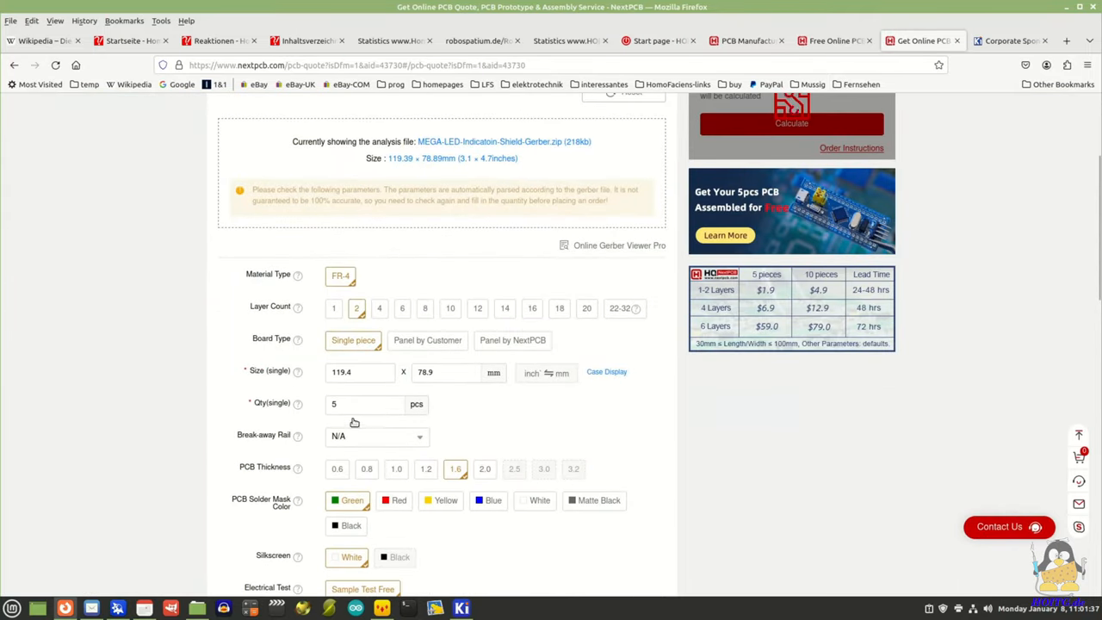
mouse_move(345, 428)
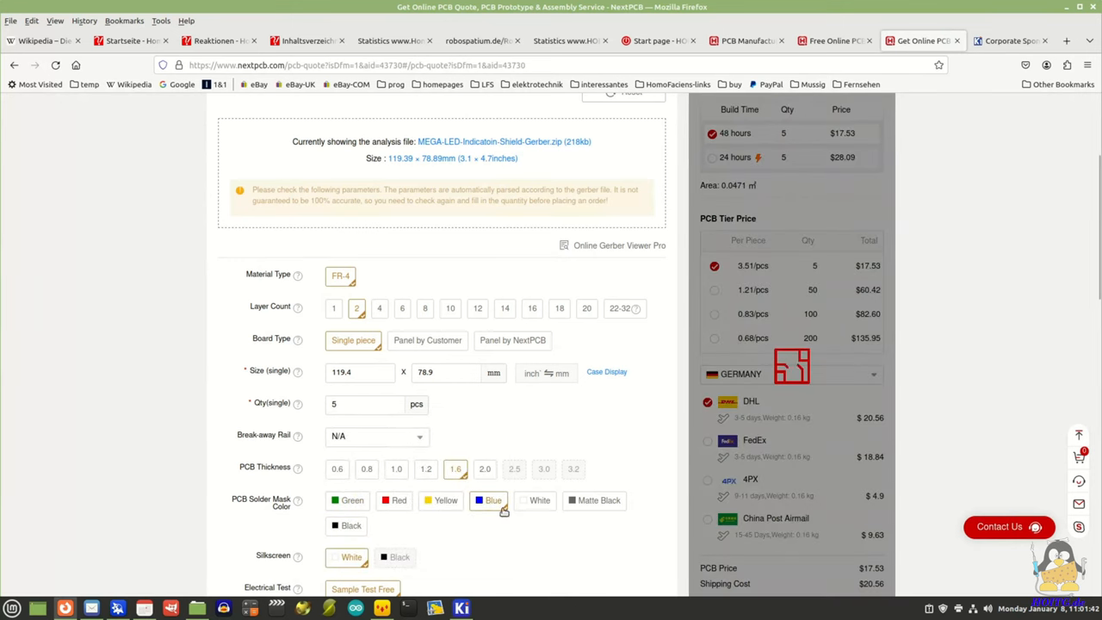
scroll("down", 3)
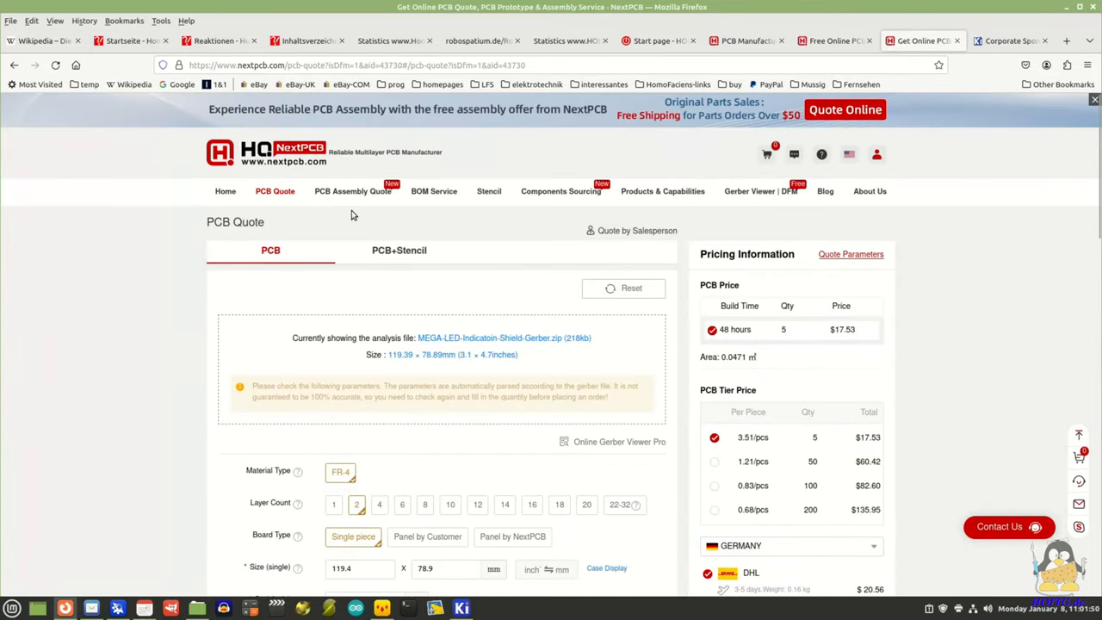
mouse_move(351, 189)
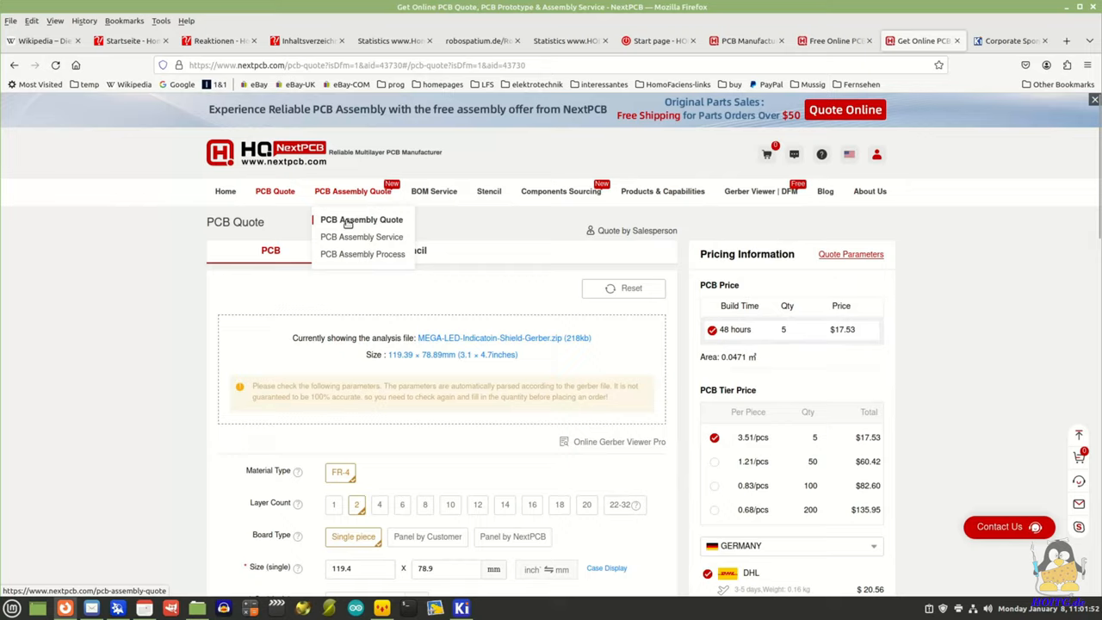
Start a PCB Assembly Quote with the shield's Gerber zip and move to the assembly step.
left_click(361, 220)
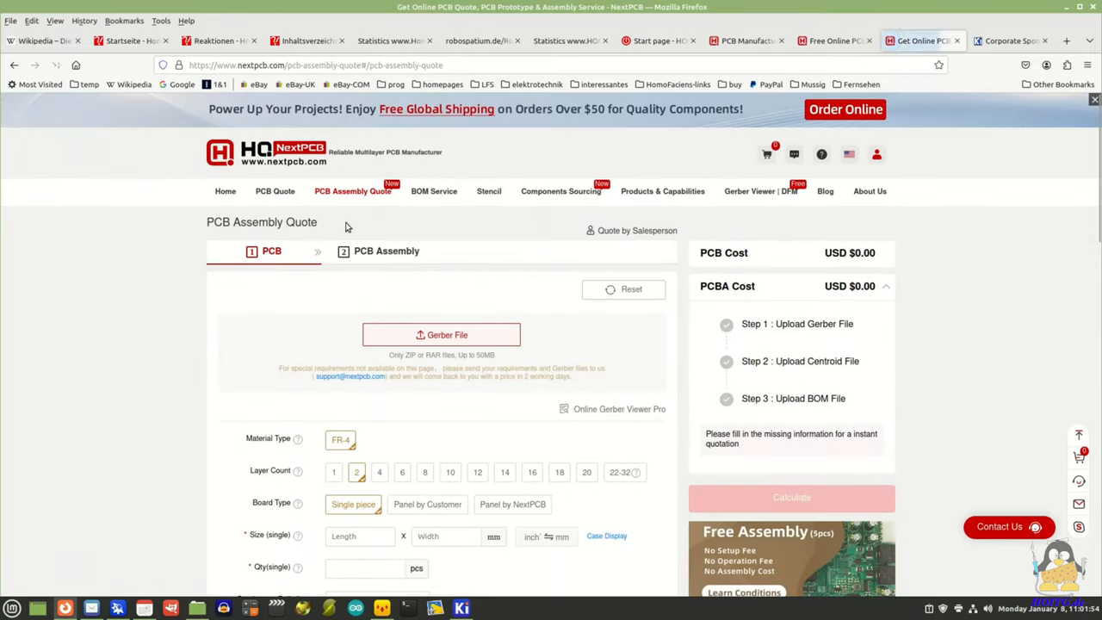
left_click(441, 334)
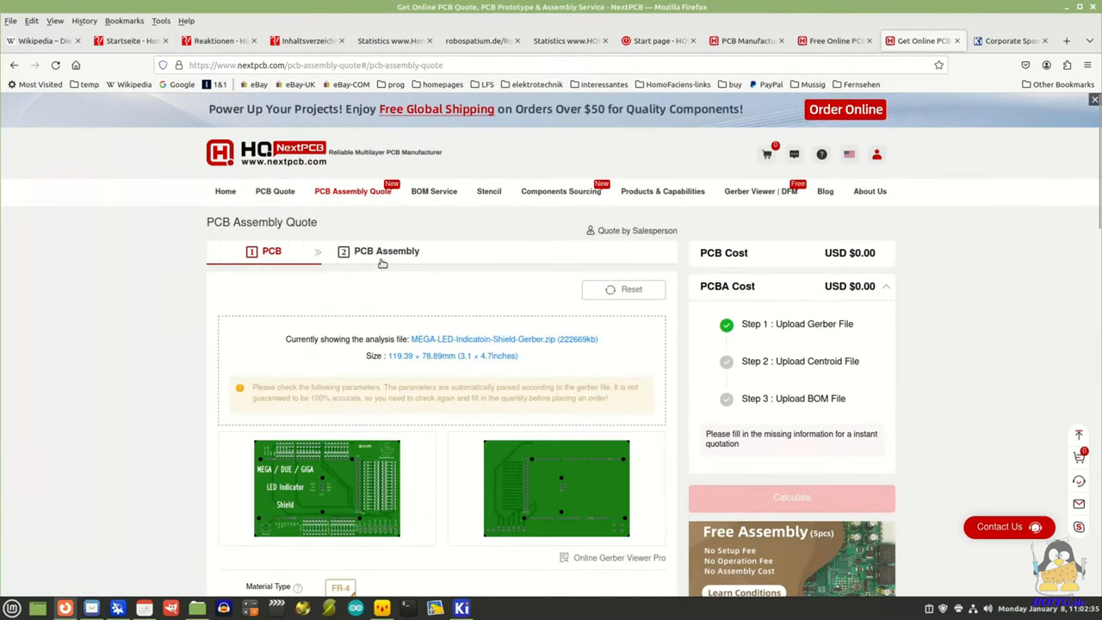
left_click(385, 251)
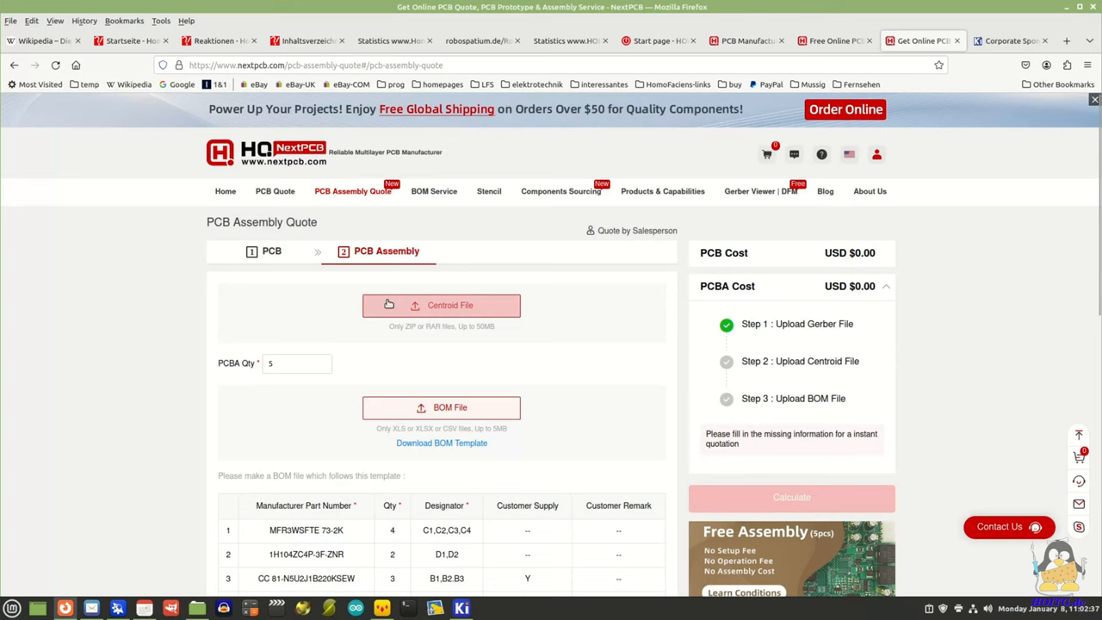
Upload the position zip as centroid and bom_nextpcb.xls as BOM, giving a $251.05 assembly quote.
left_click(441, 305)
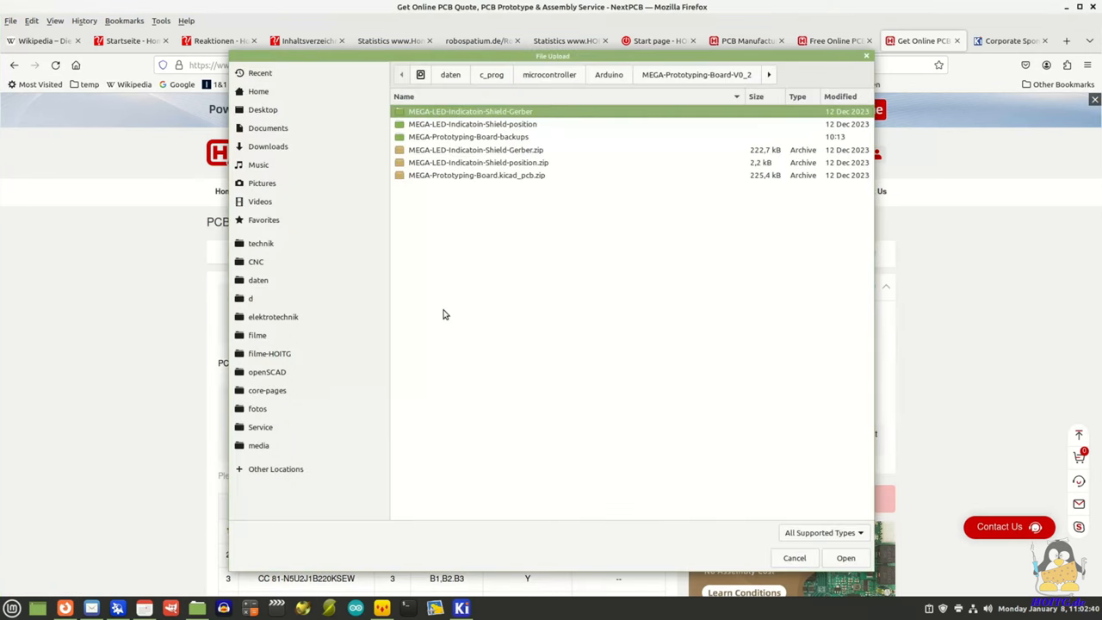
mouse_move(475, 171)
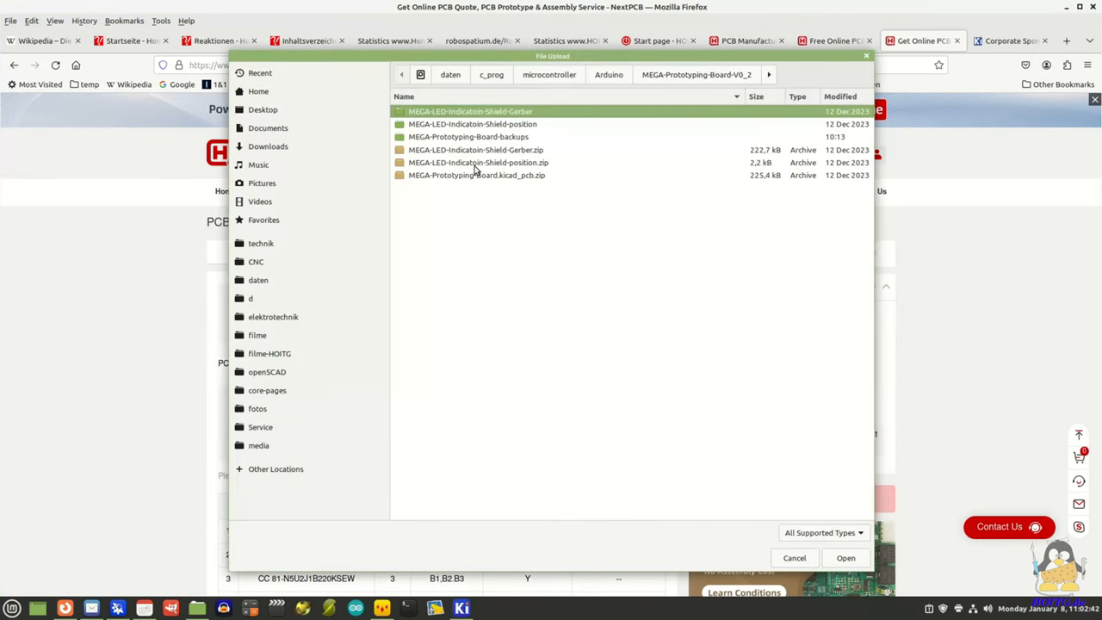
left_click(845, 558)
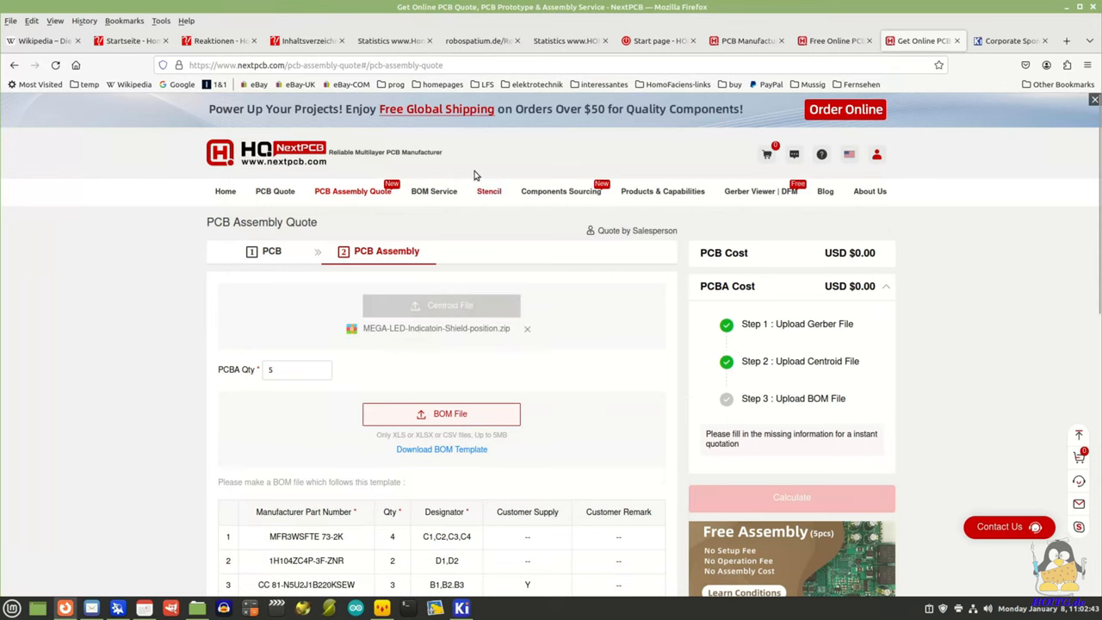
left_click(441, 413)
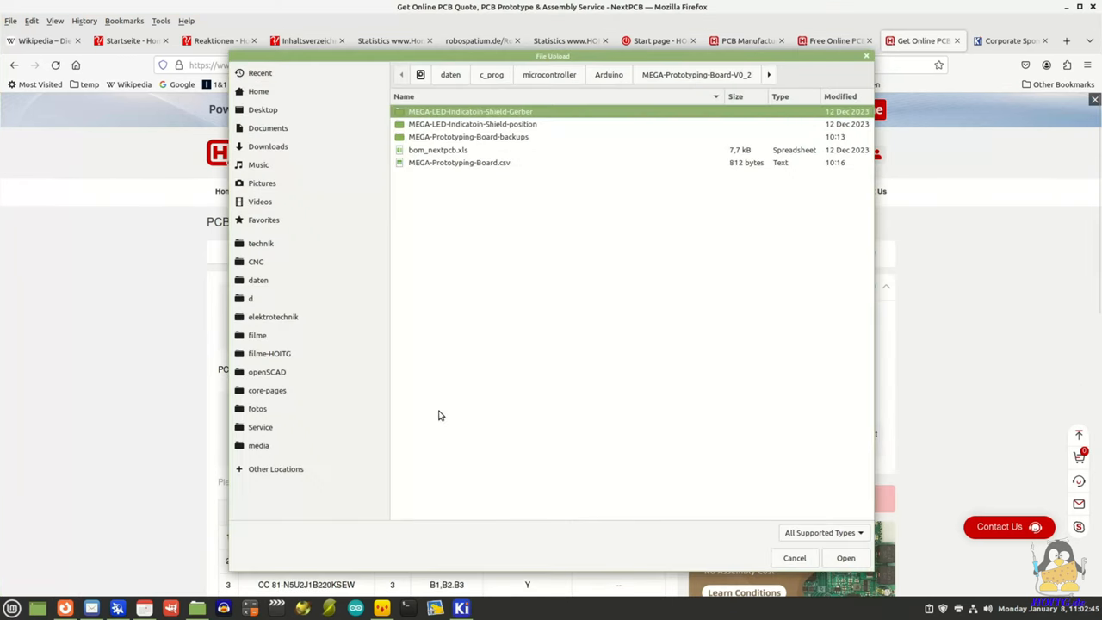
mouse_move(433, 158)
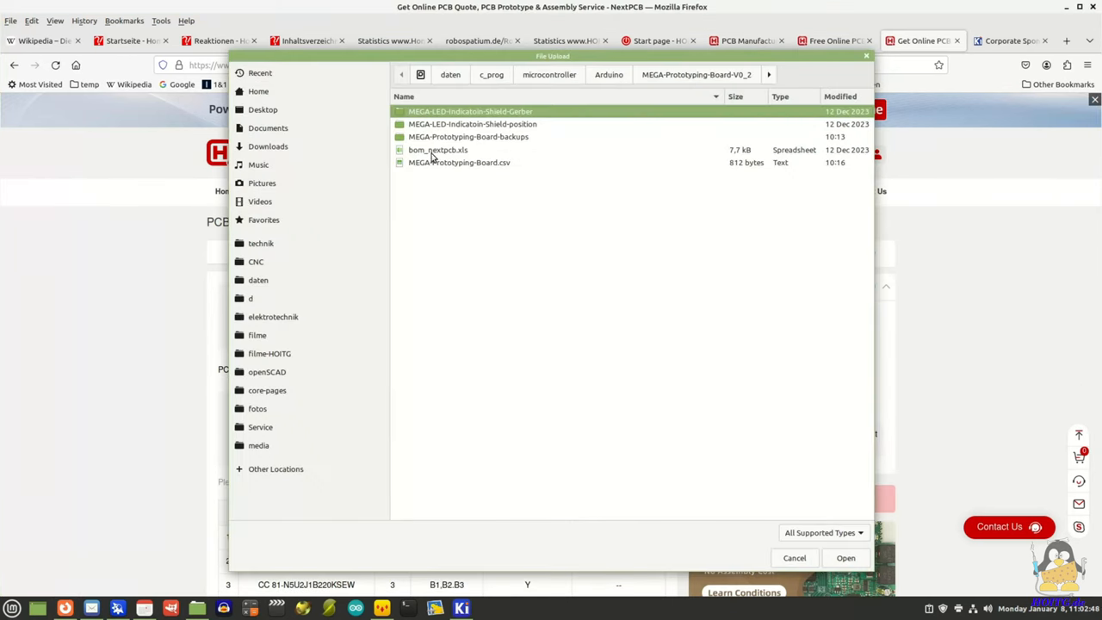
left_click(845, 558)
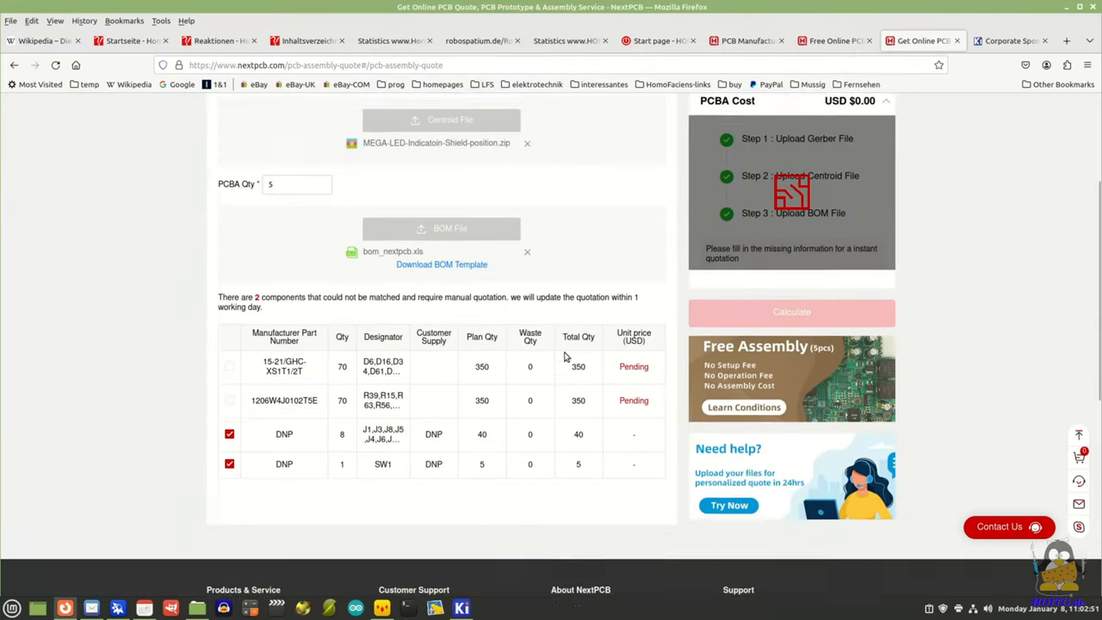
scroll("down", 3)
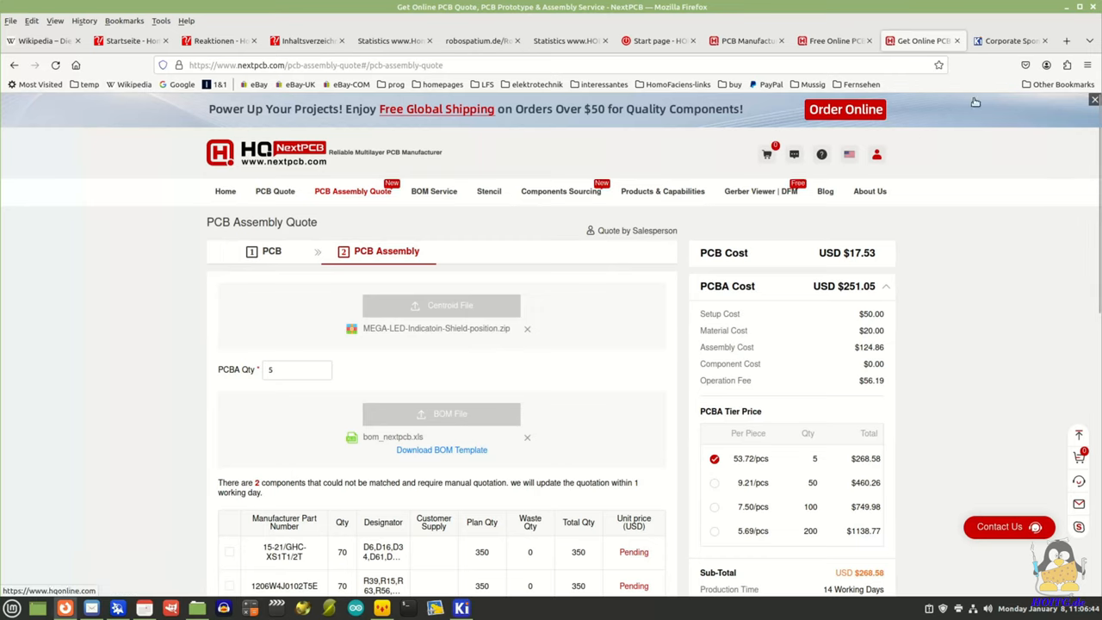
Show the account's All Orders page listing group GE32088 at US$306.77.
left_click(876, 154)
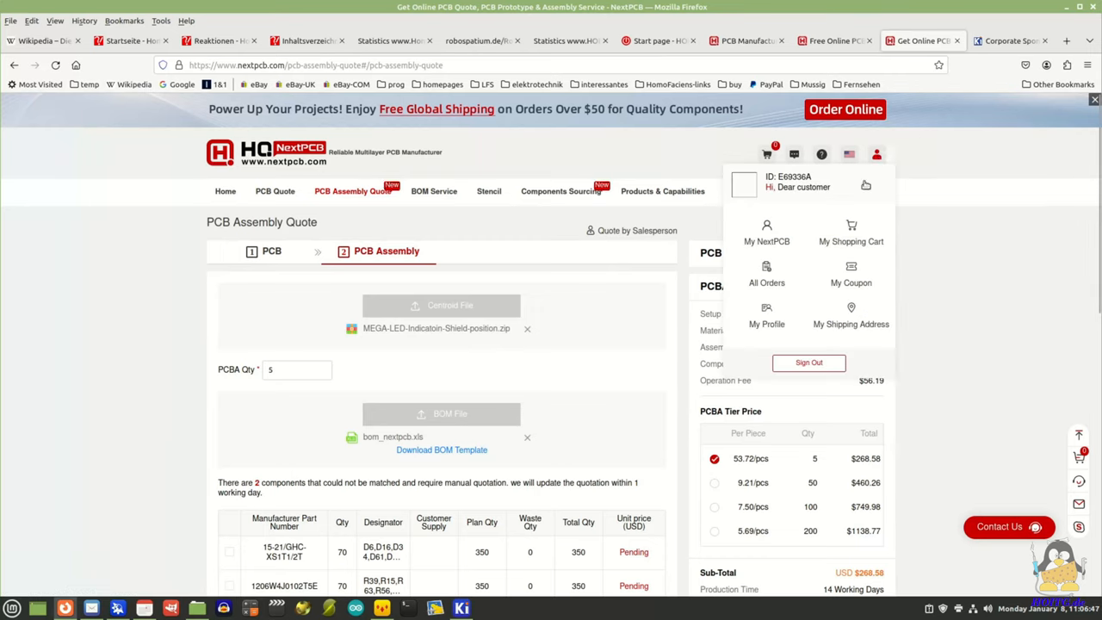
left_click(765, 270)
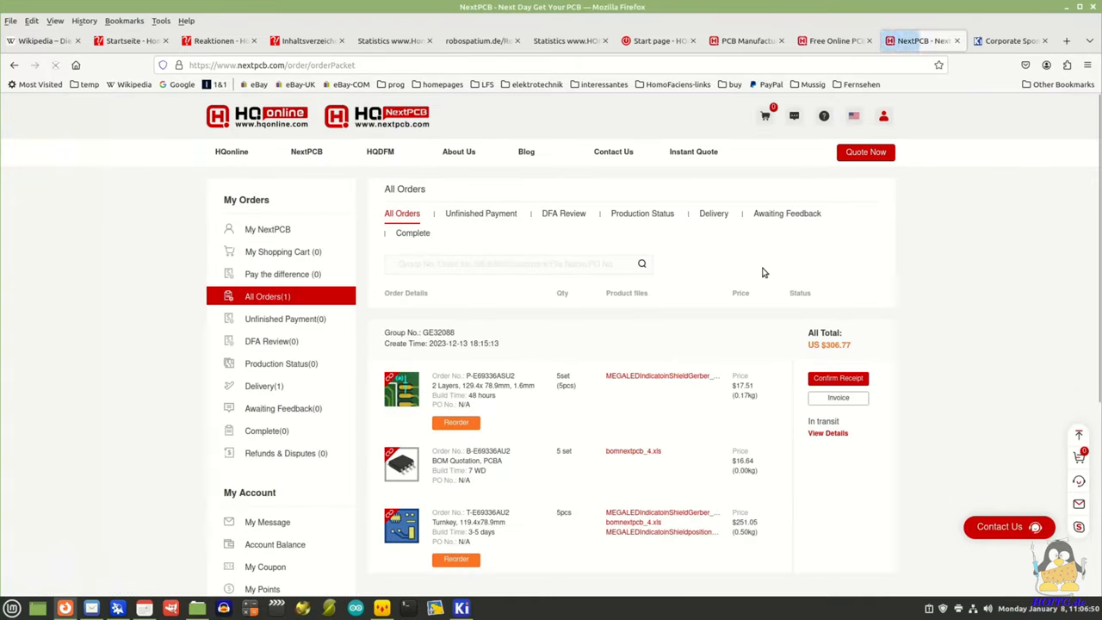
scroll("down", 3)
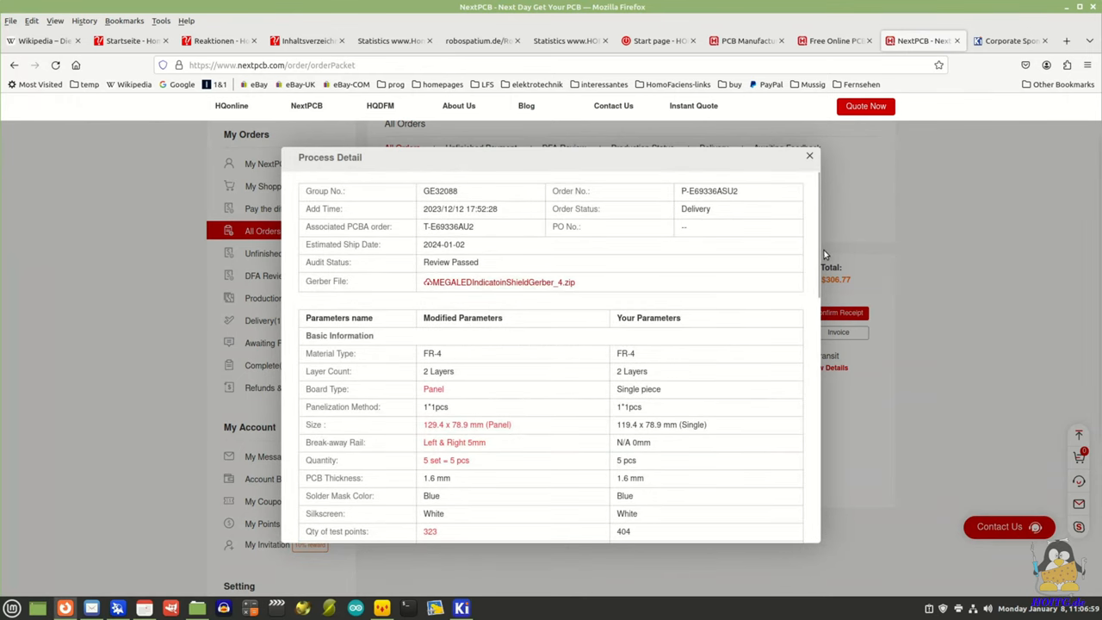
scroll("down", 3)
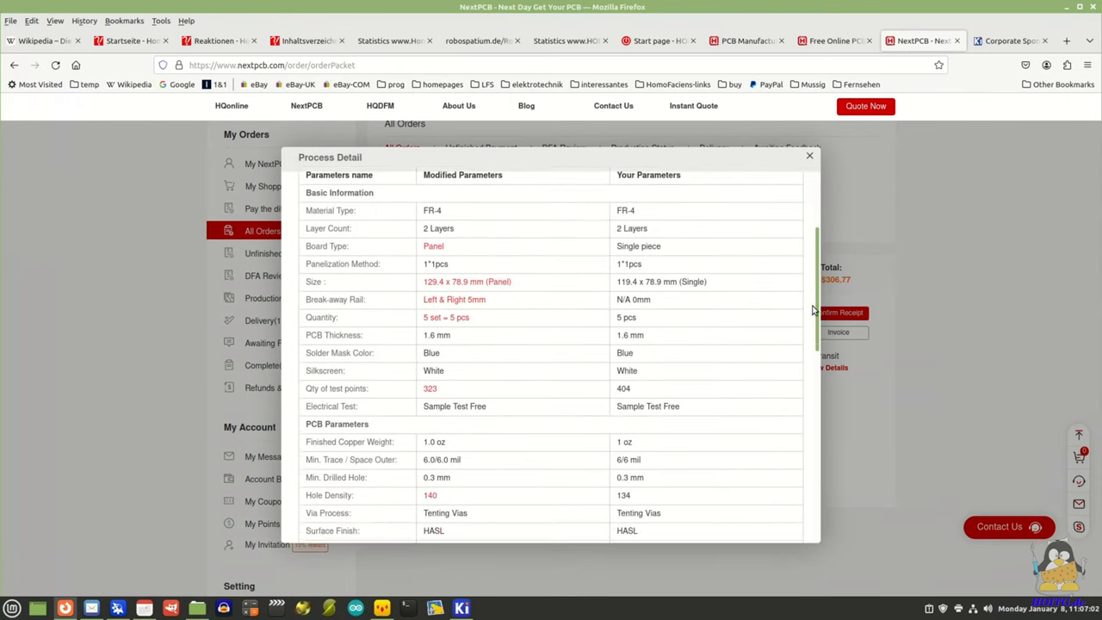
scroll("down", 3)
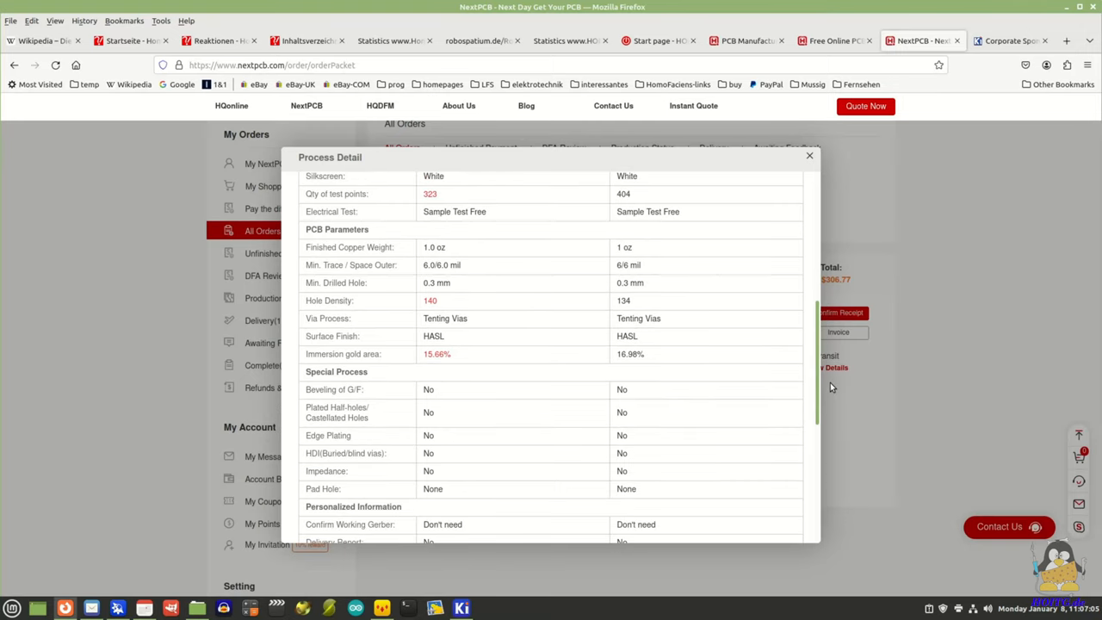
scroll("down", 3)
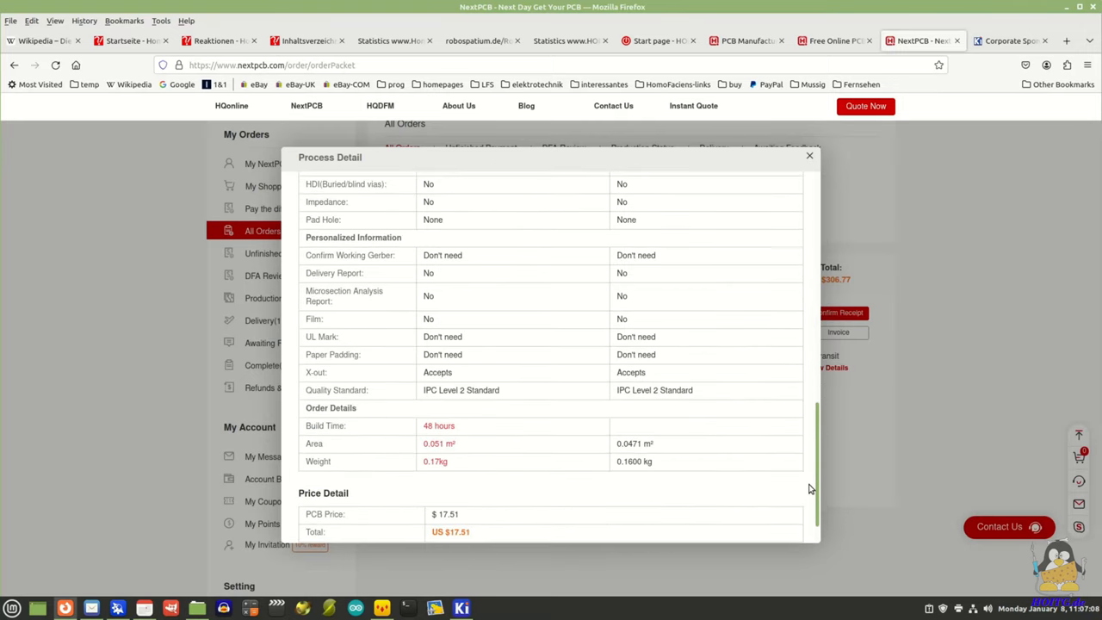
scroll("down", 3)
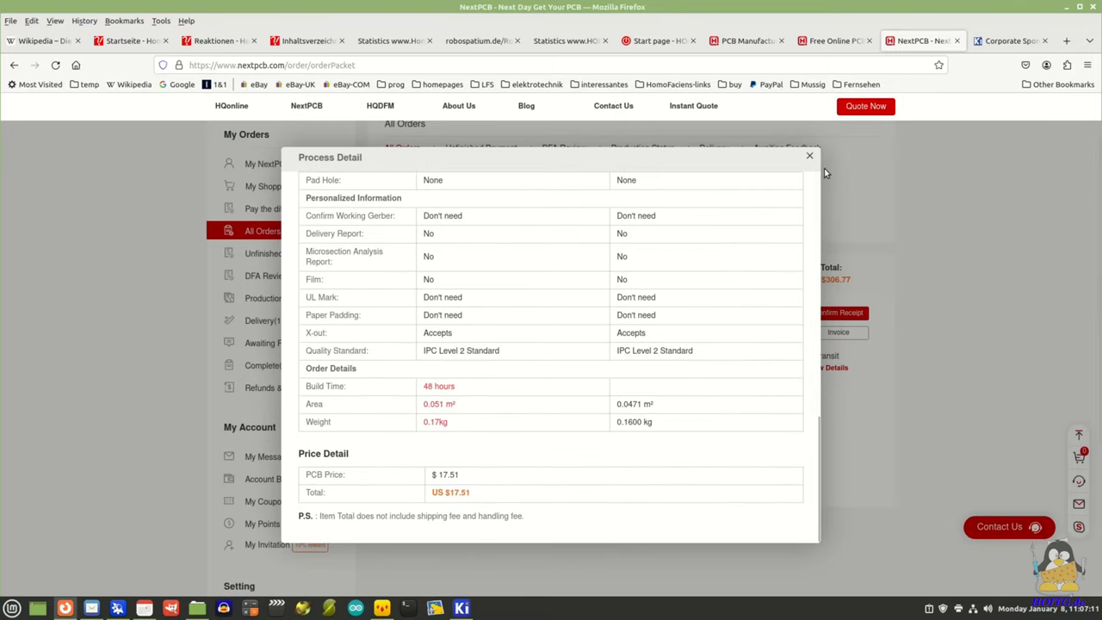
left_click(809, 155)
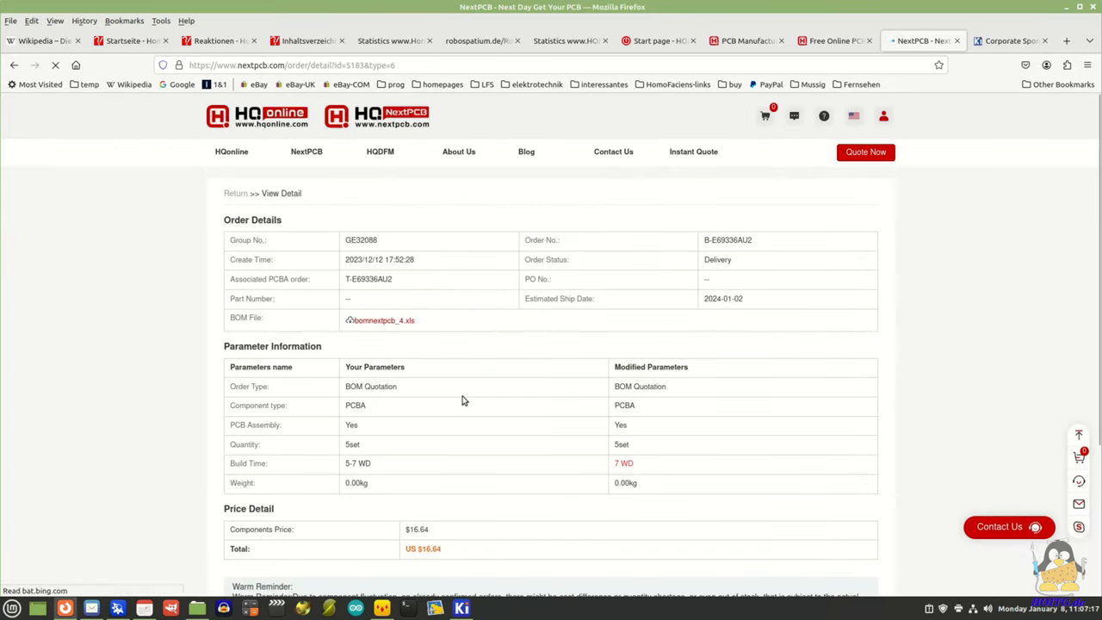
View the turnkey assembly order T-E69336AU2's process details (5 pcs, Delivery status).
scroll("down", 3)
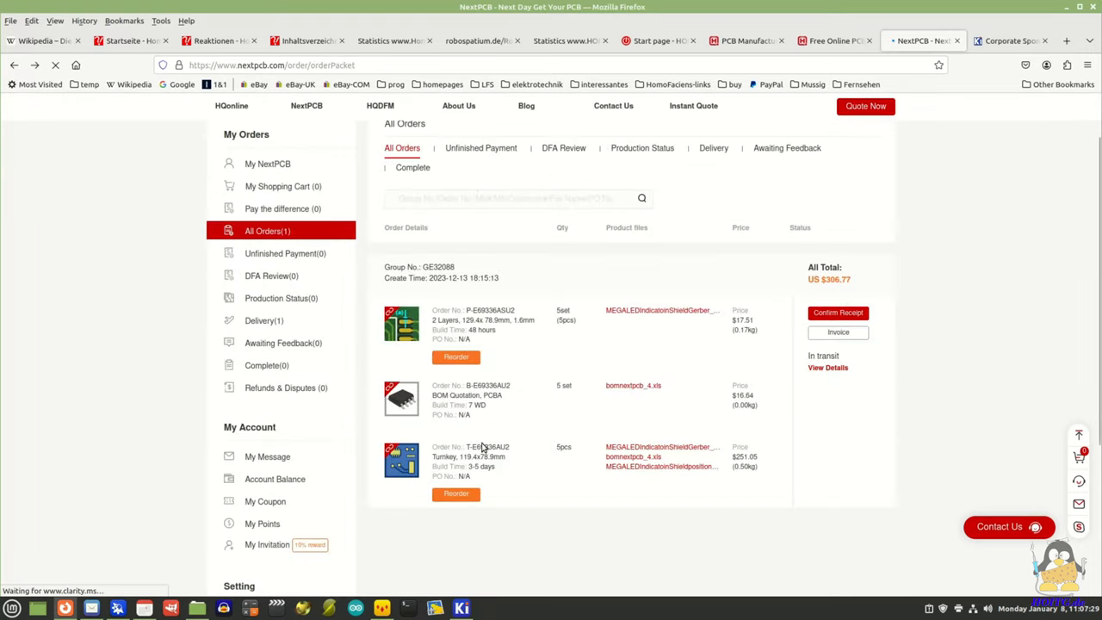
left_click(487, 448)
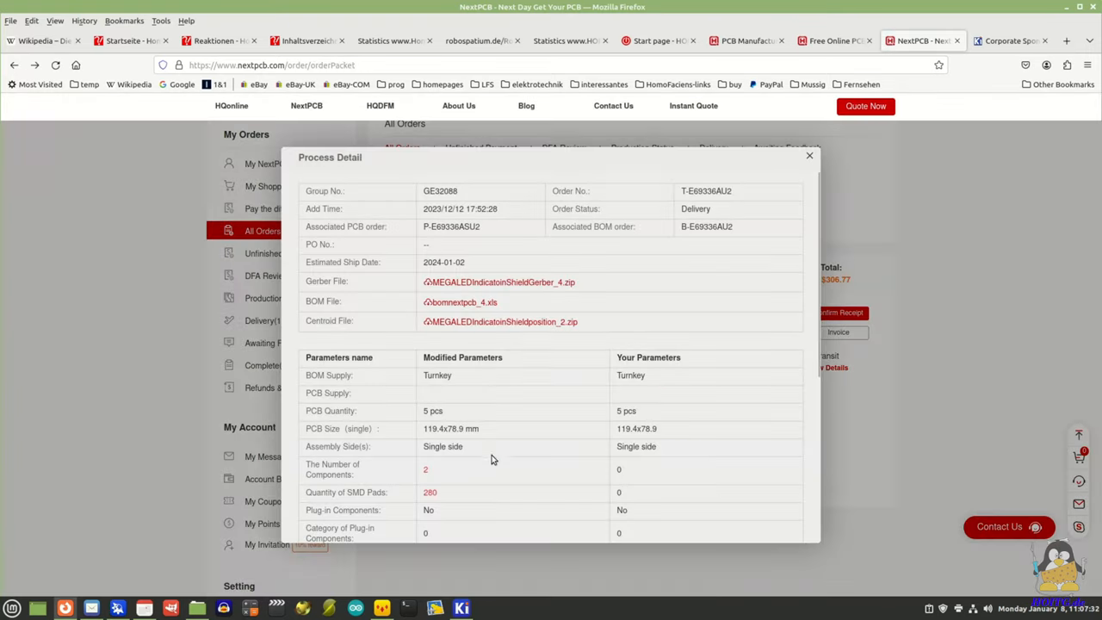